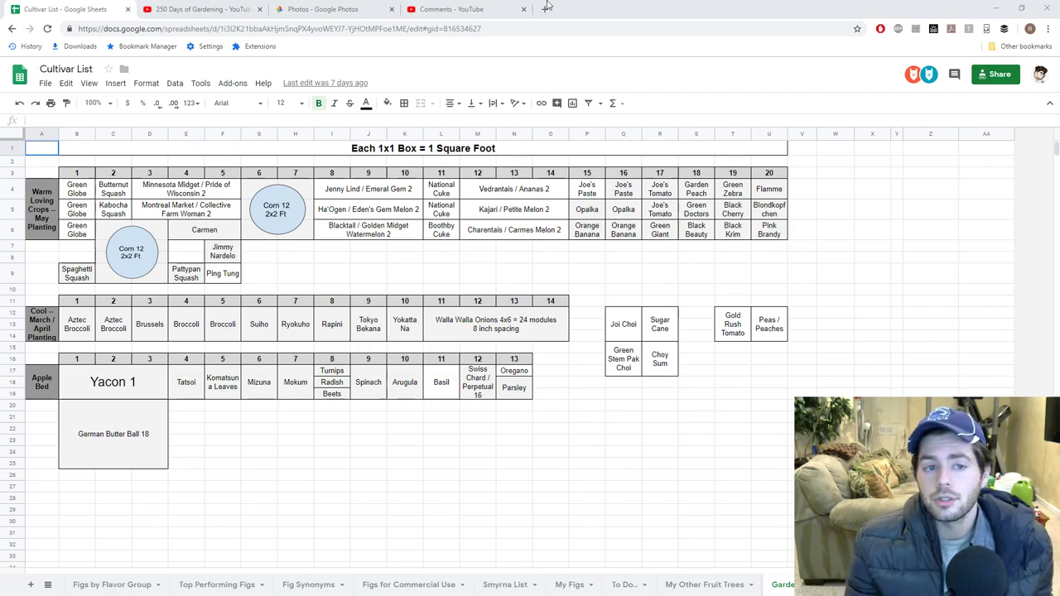
Switch to the Google Photos library showing mid-March garden photos.
{"action": "left_click", "coordinate": [322, 9]}
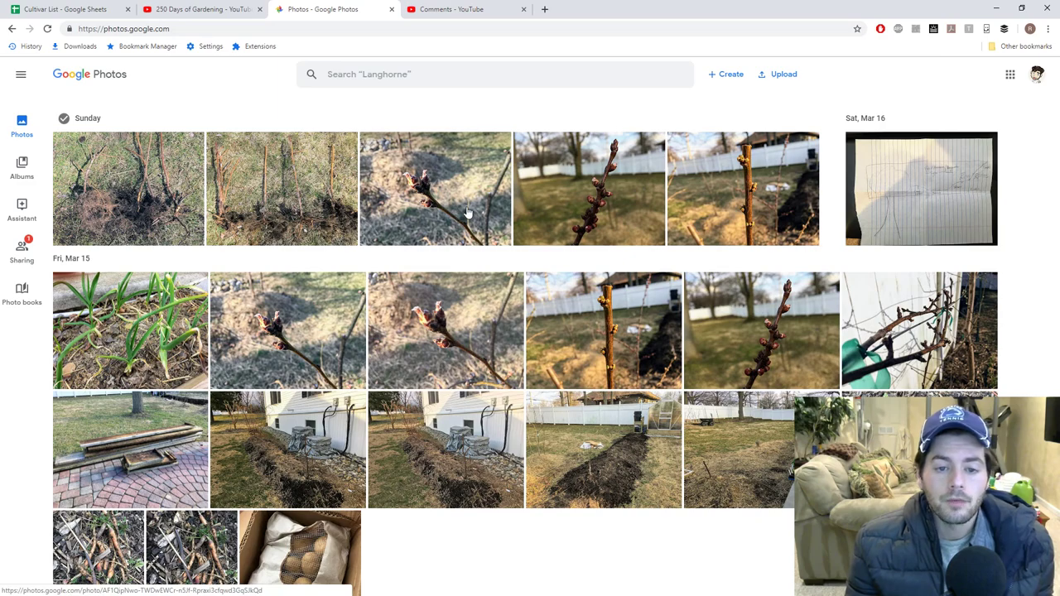
Open the Fri, Mar 15 photo of garlic shoots in mulch full size.
{"action": "left_click", "coordinate": [436, 188]}
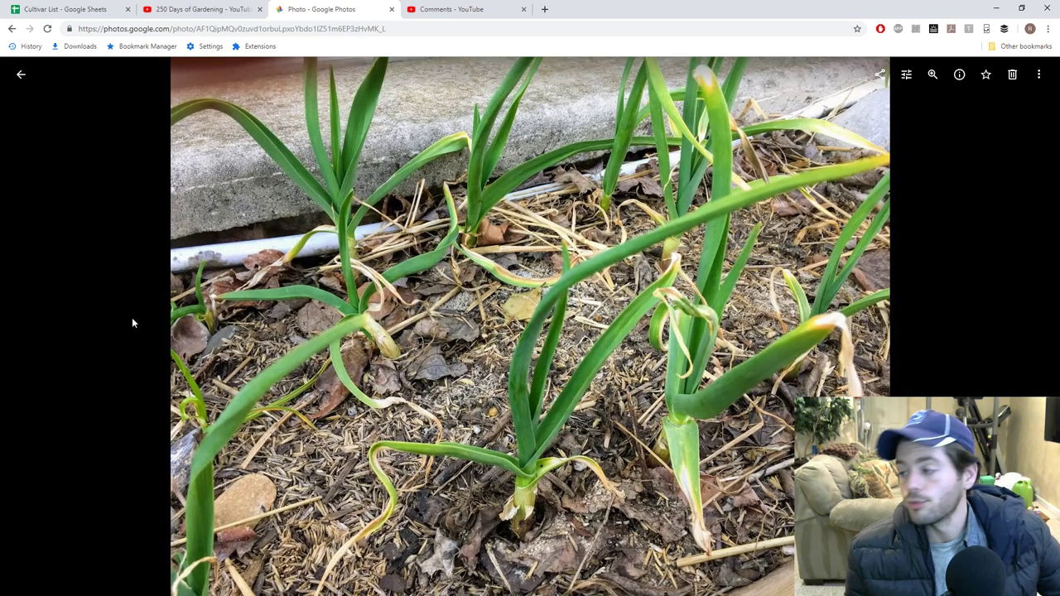
{"action": "mouse_move", "coordinate": [385, 362]}
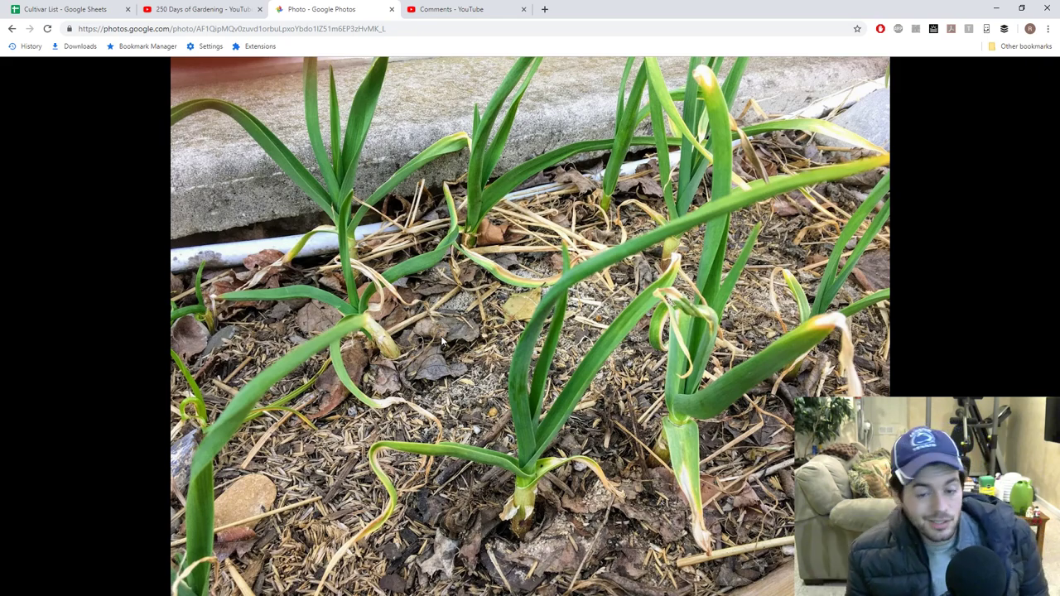
{"action": "mouse_move", "coordinate": [352, 339]}
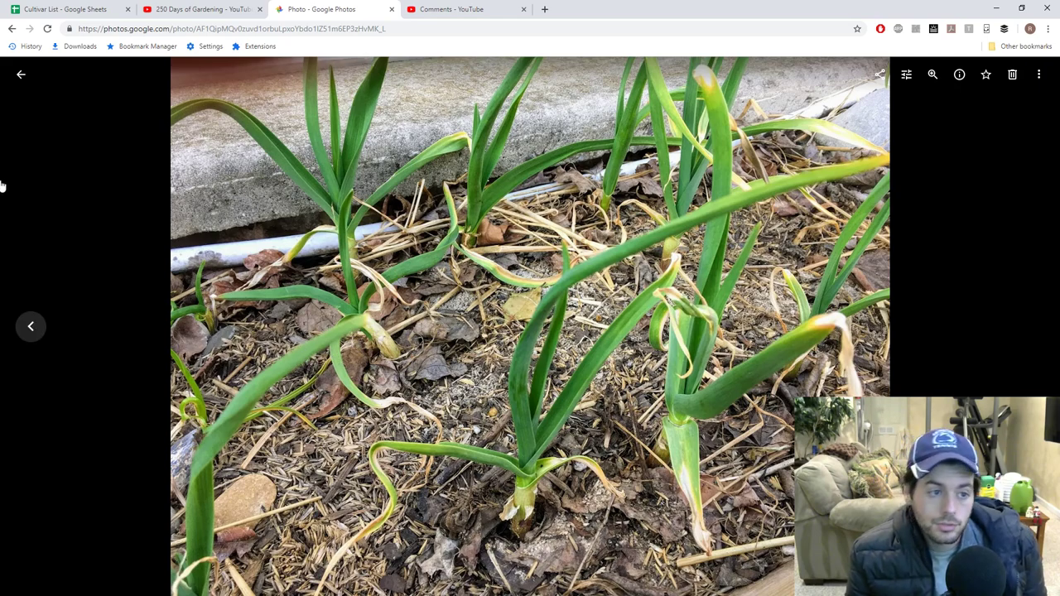
{"action": "mouse_move", "coordinate": [203, 9]}
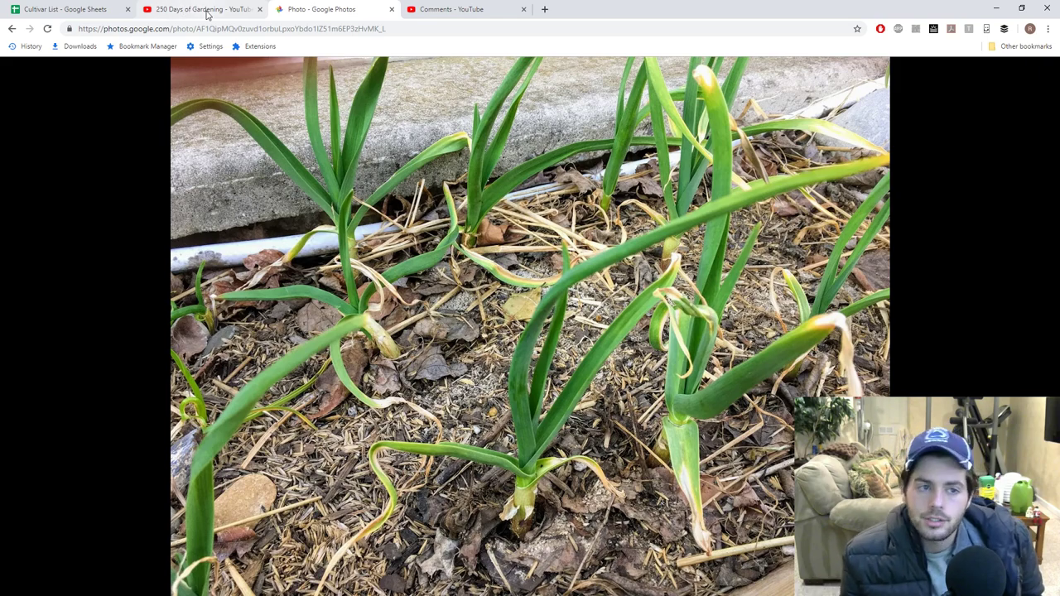
Leave the photo, go to the 250 Days of Gardening playlist, and show the account menu.
{"action": "left_click", "coordinate": [11, 28]}
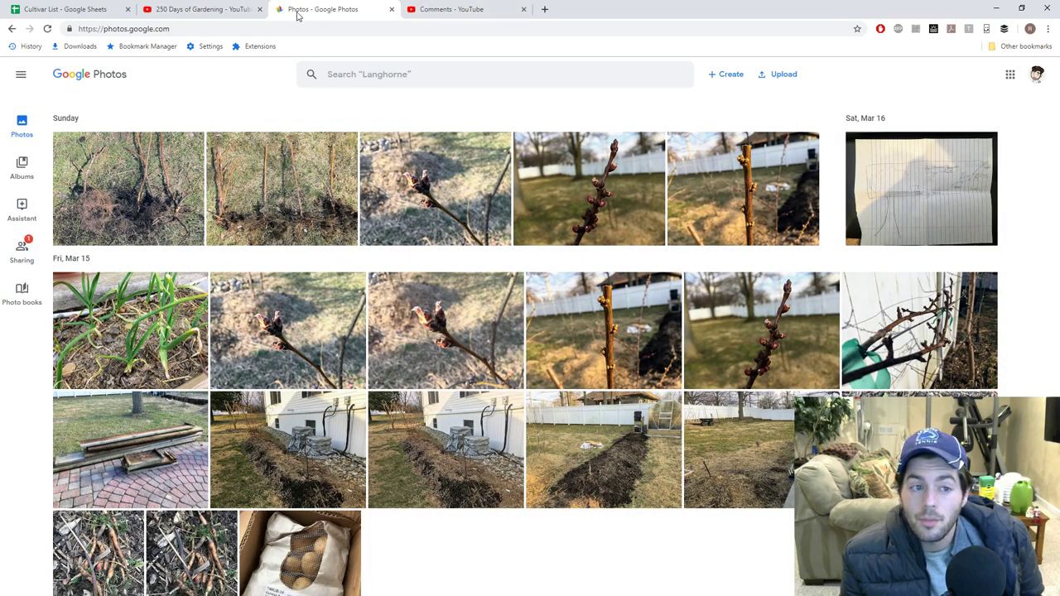
{"action": "left_click", "coordinate": [460, 9]}
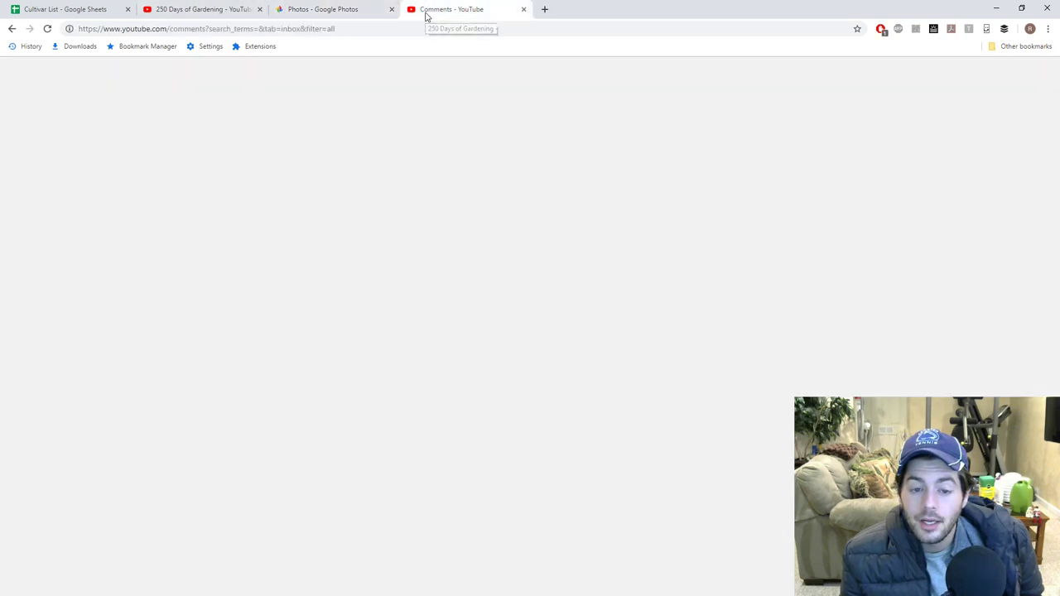
{"action": "left_click", "coordinate": [198, 9]}
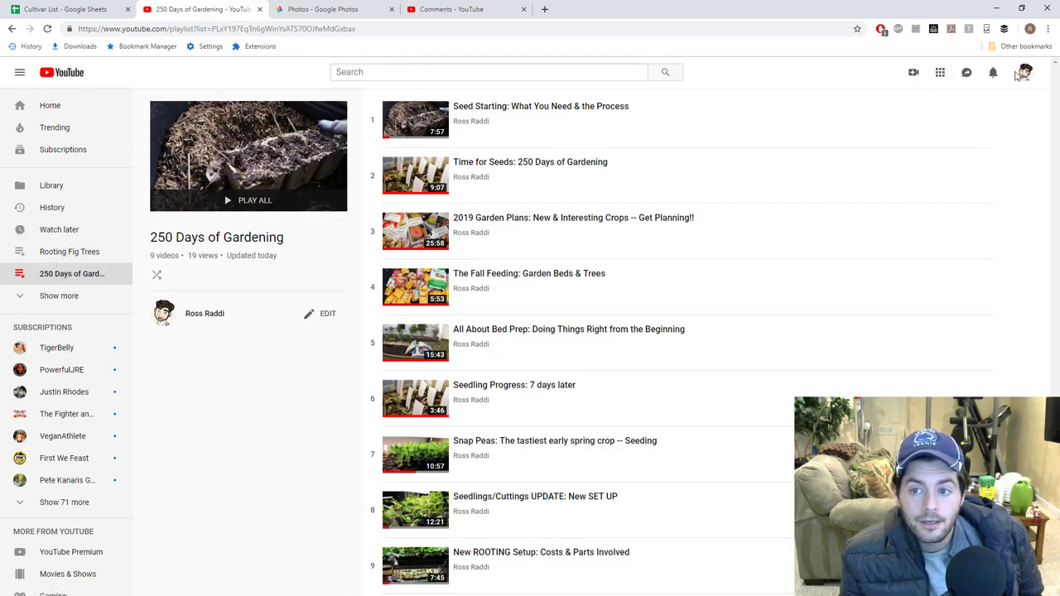
{"action": "left_click", "coordinate": [1025, 72]}
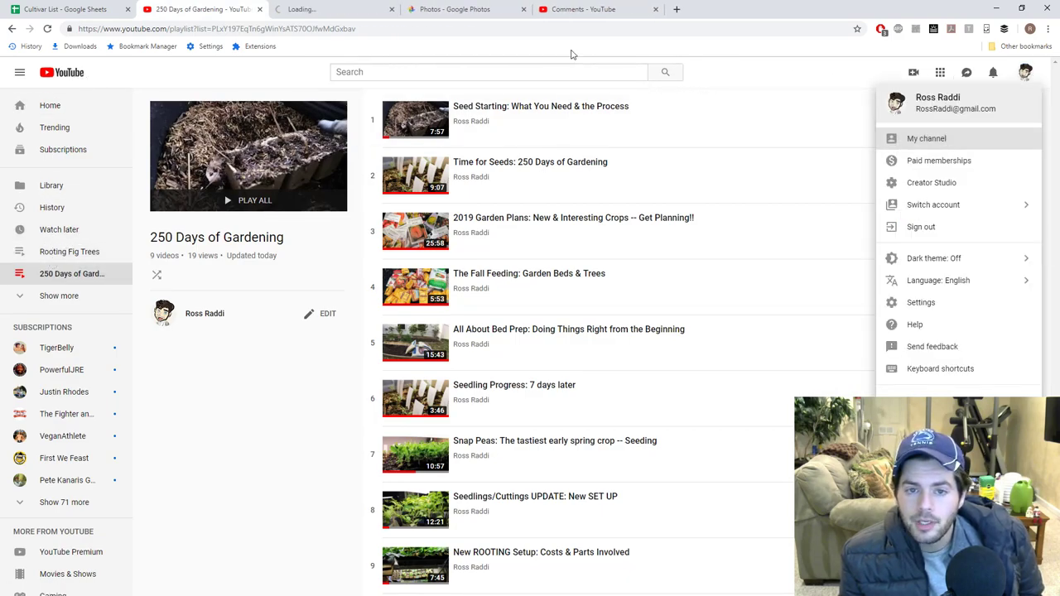
Choose 'My channel' to show the channel home page with recent uploads.
{"action": "left_click", "coordinate": [926, 138]}
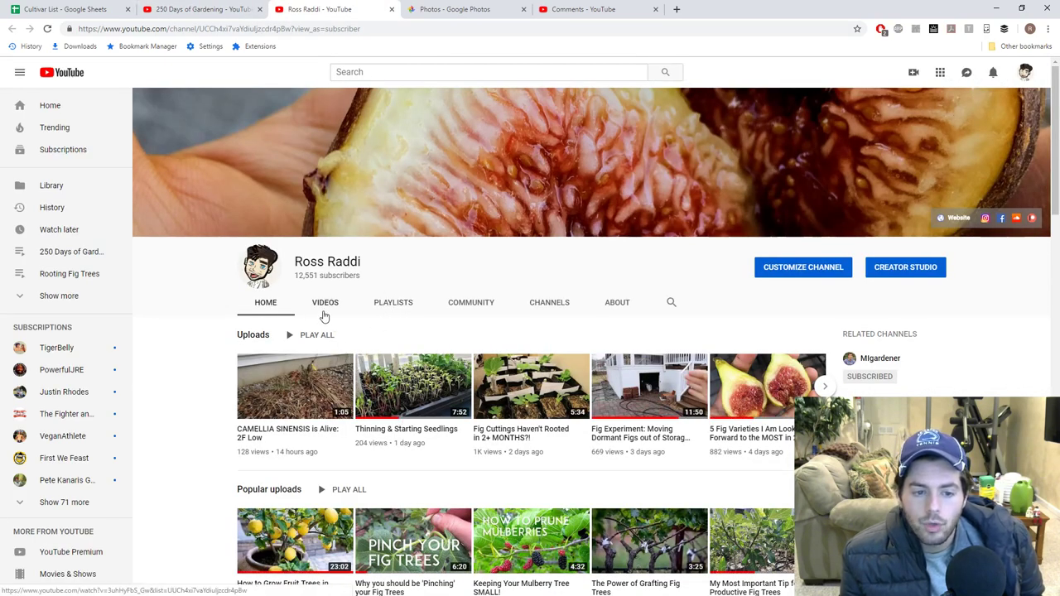
{"action": "mouse_move", "coordinate": [622, 440]}
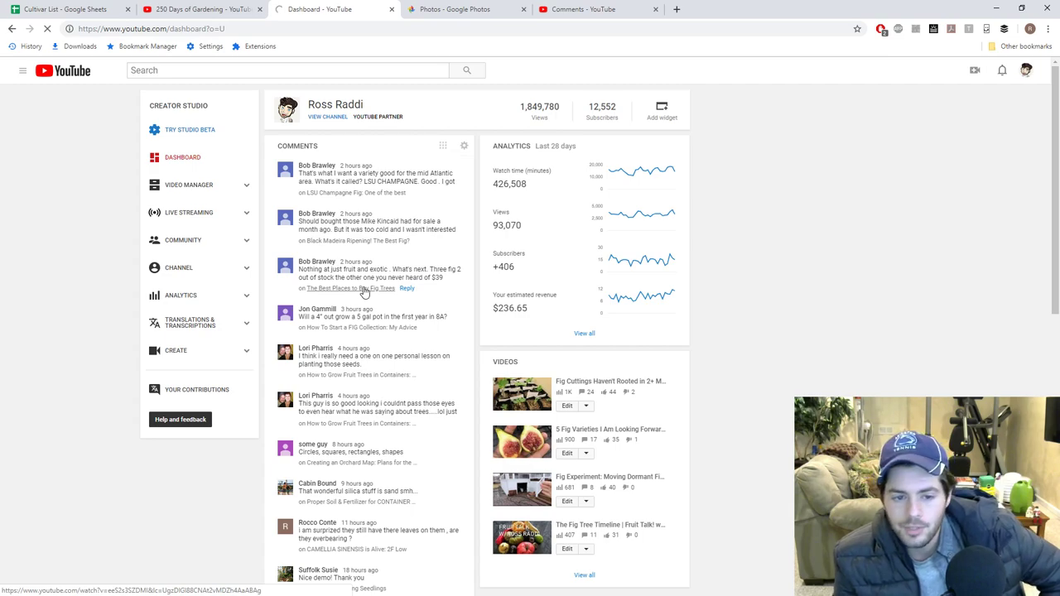
Show the channel's full Creator Studio video list with five unpublished drafts.
{"action": "left_click", "coordinate": [189, 185]}
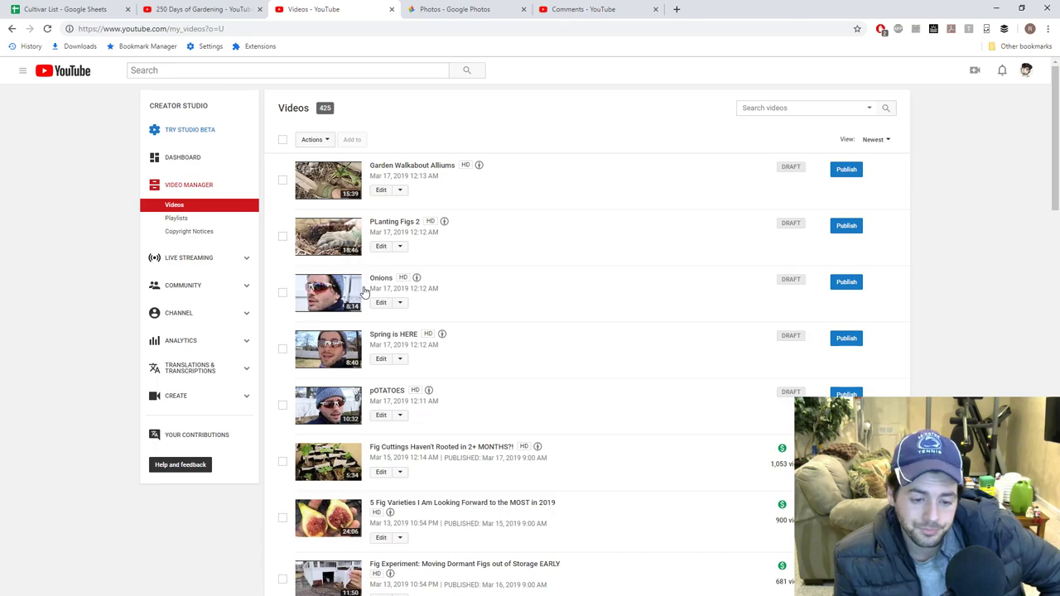
{"action": "mouse_move", "coordinate": [446, 358]}
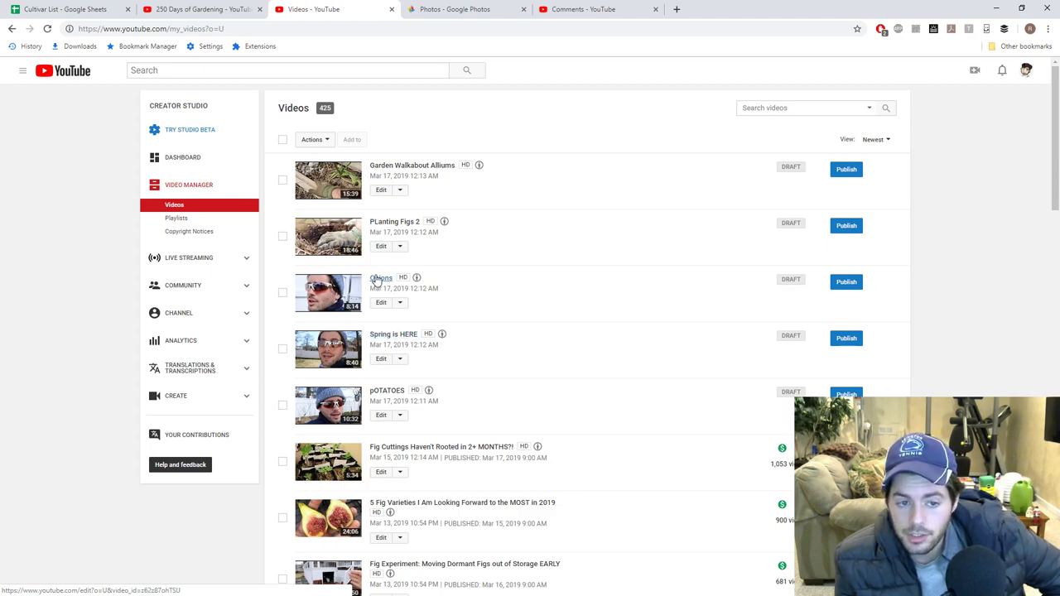
{"action": "mouse_move", "coordinate": [412, 164]}
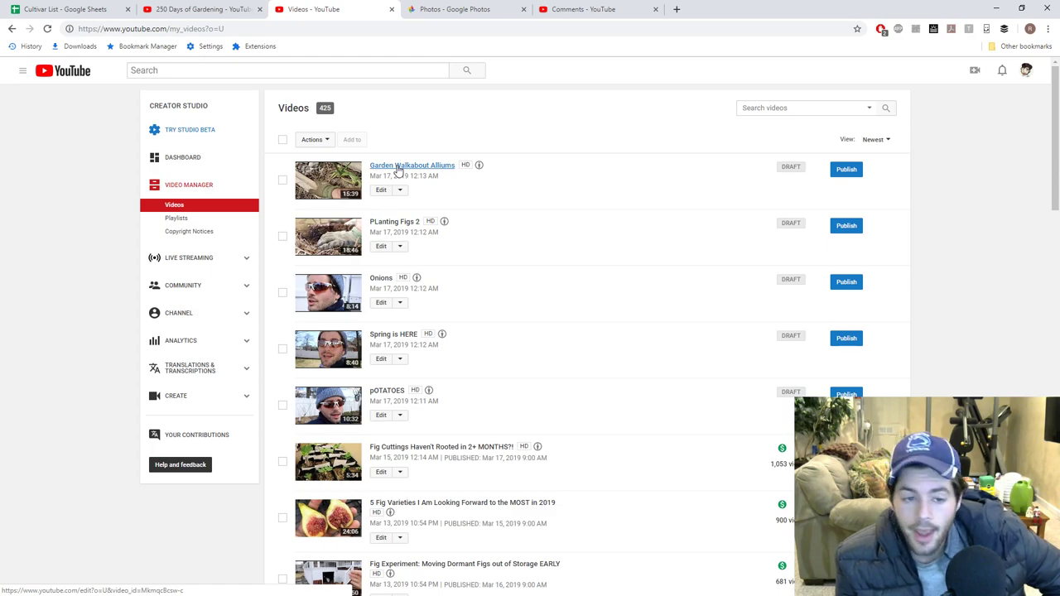
{"action": "mouse_move", "coordinate": [395, 221]}
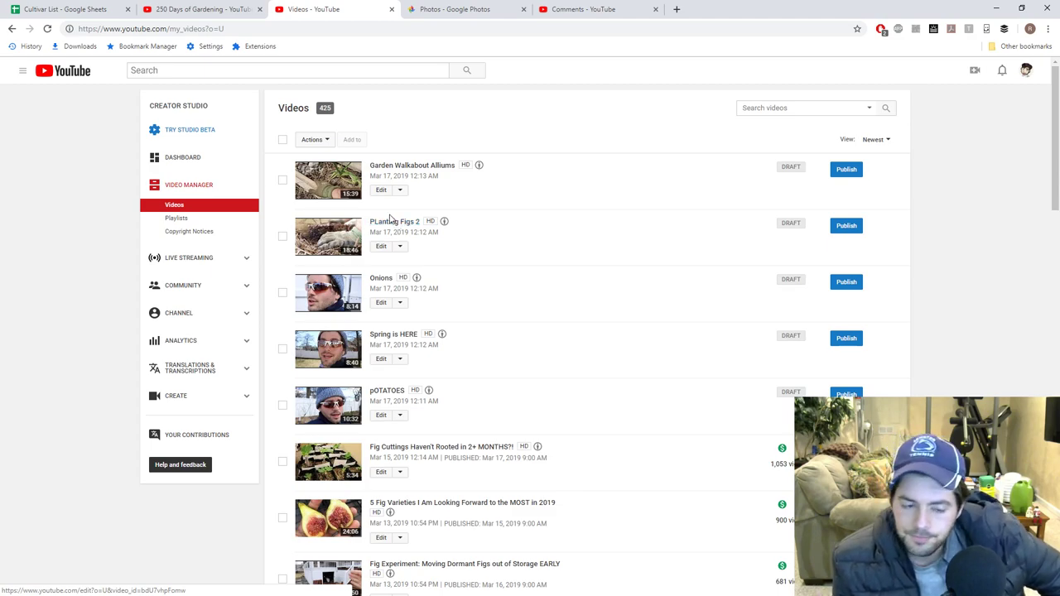
{"action": "mouse_move", "coordinate": [500, 247]}
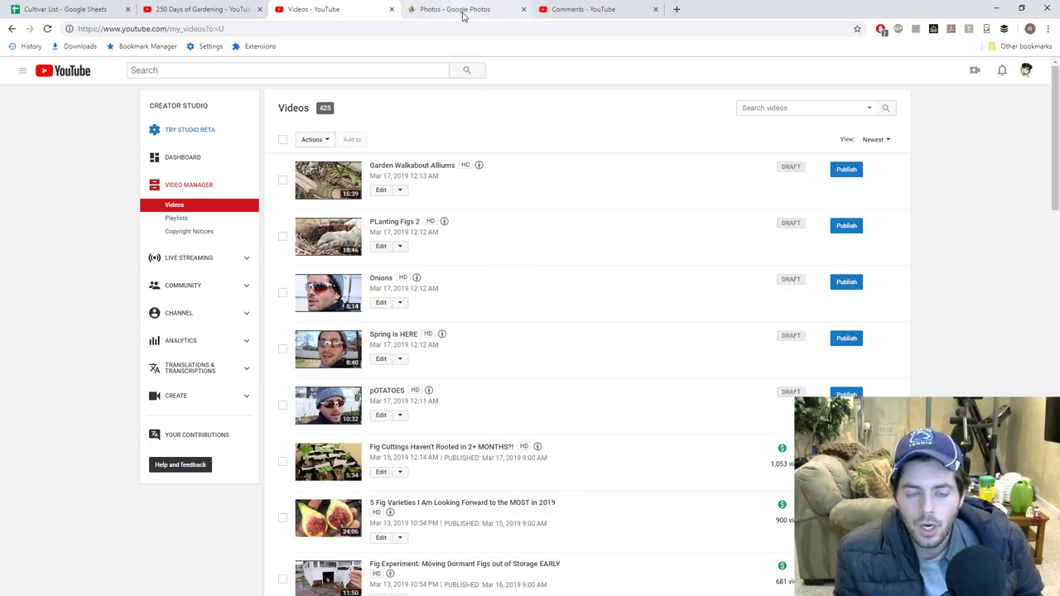
{"action": "mouse_move", "coordinate": [454, 9]}
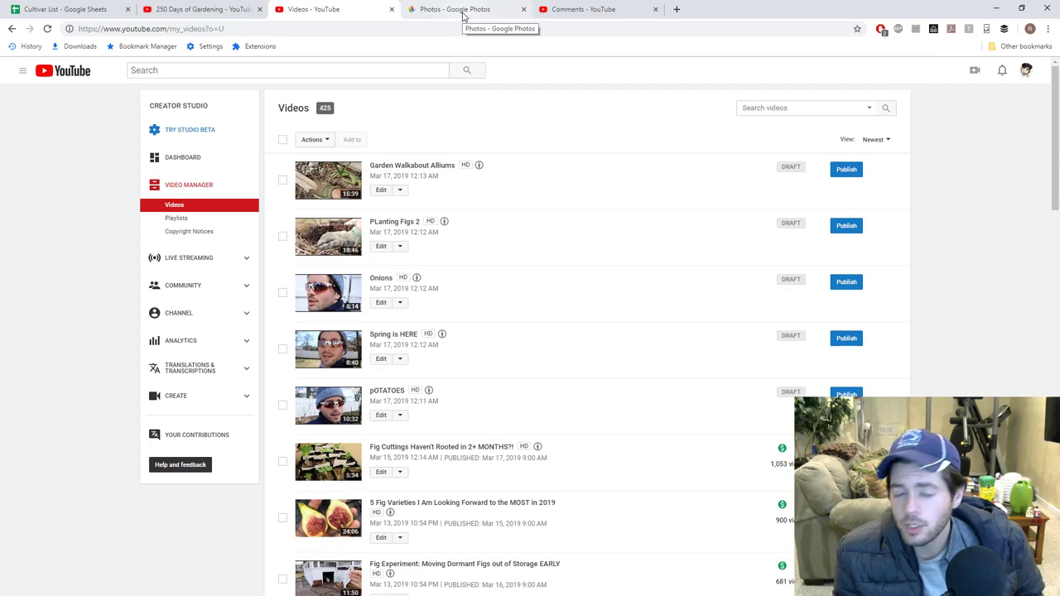
{"action": "mouse_move", "coordinate": [561, 13]}
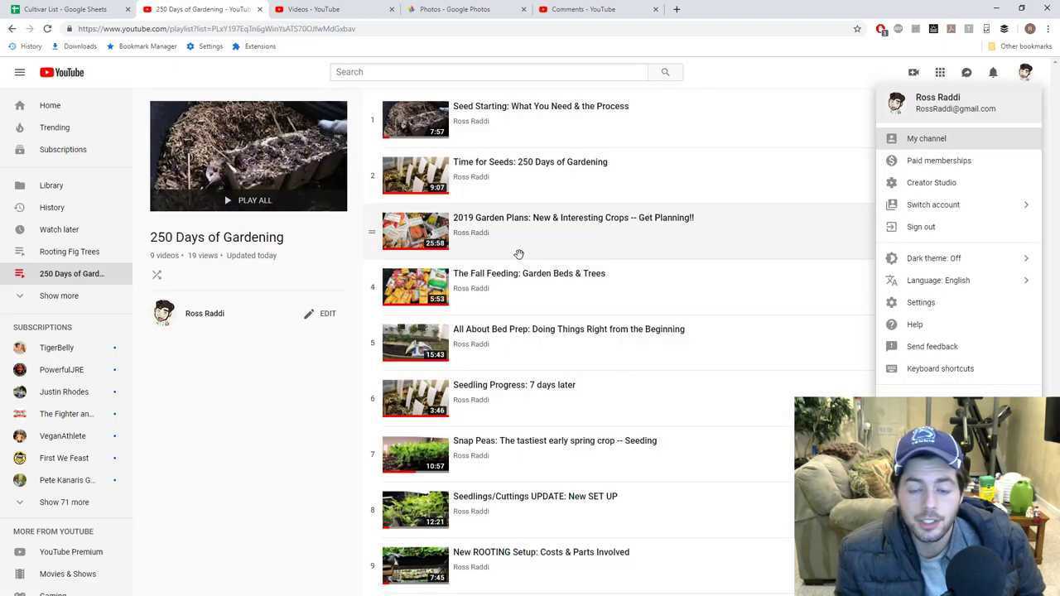
{"action": "left_click", "coordinate": [289, 389]}
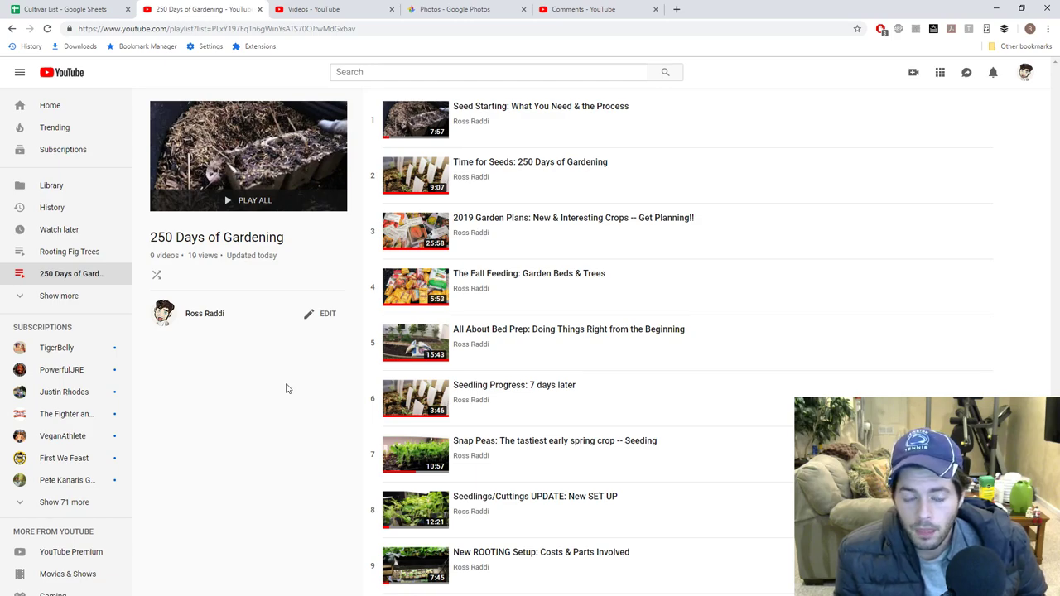
{"action": "mouse_move", "coordinate": [552, 201]}
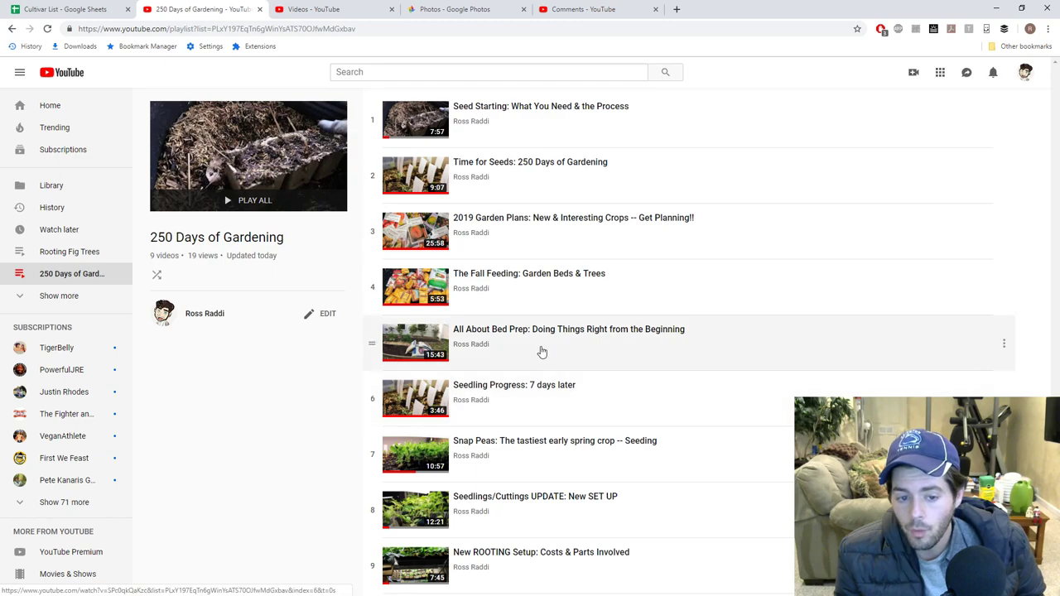
{"action": "mouse_move", "coordinate": [520, 337]}
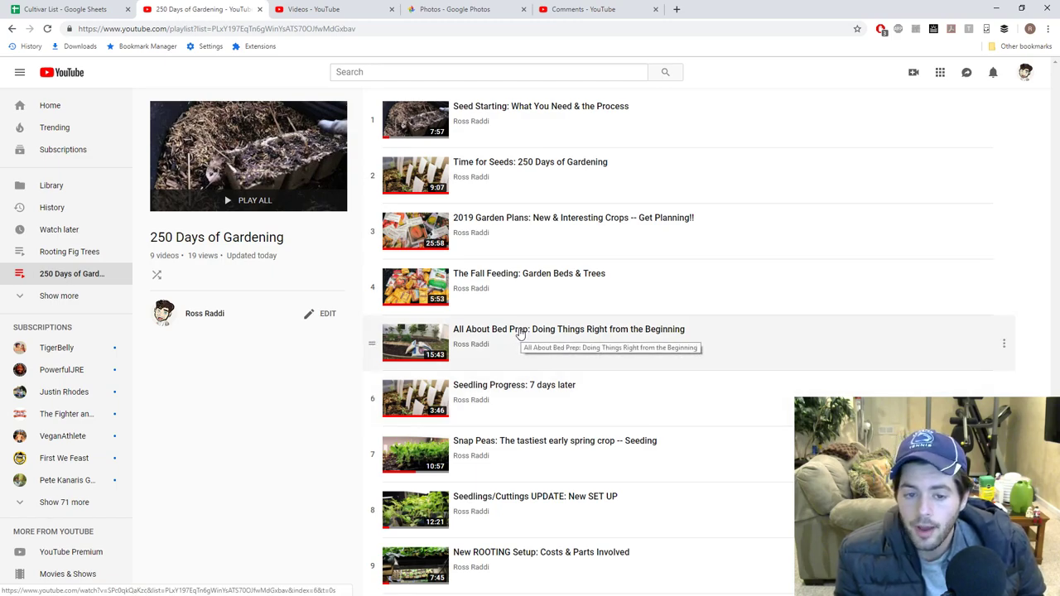
{"action": "mouse_move", "coordinate": [518, 279]}
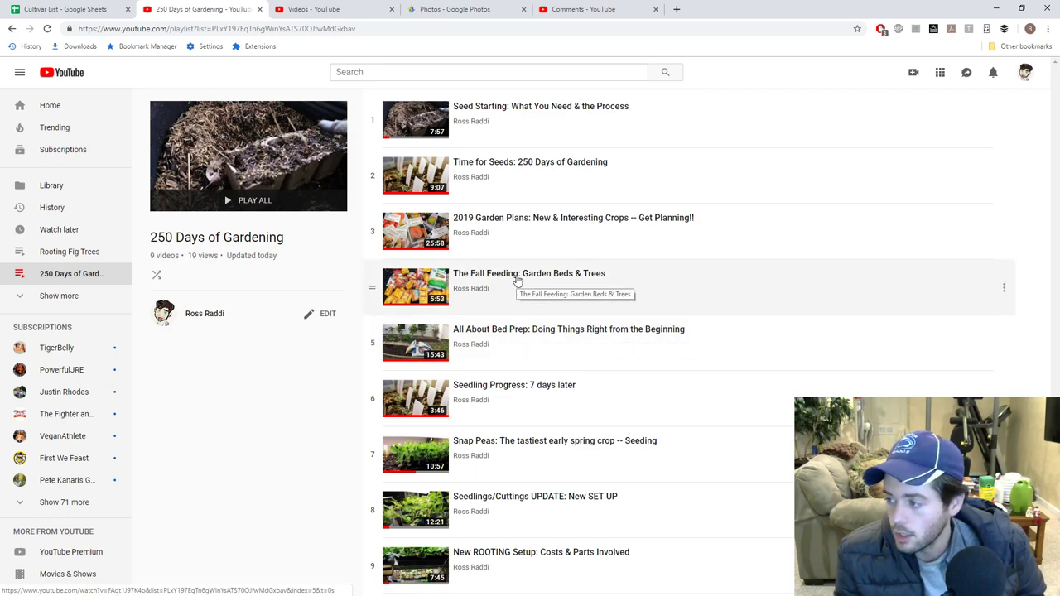
{"action": "mouse_move", "coordinate": [511, 120]}
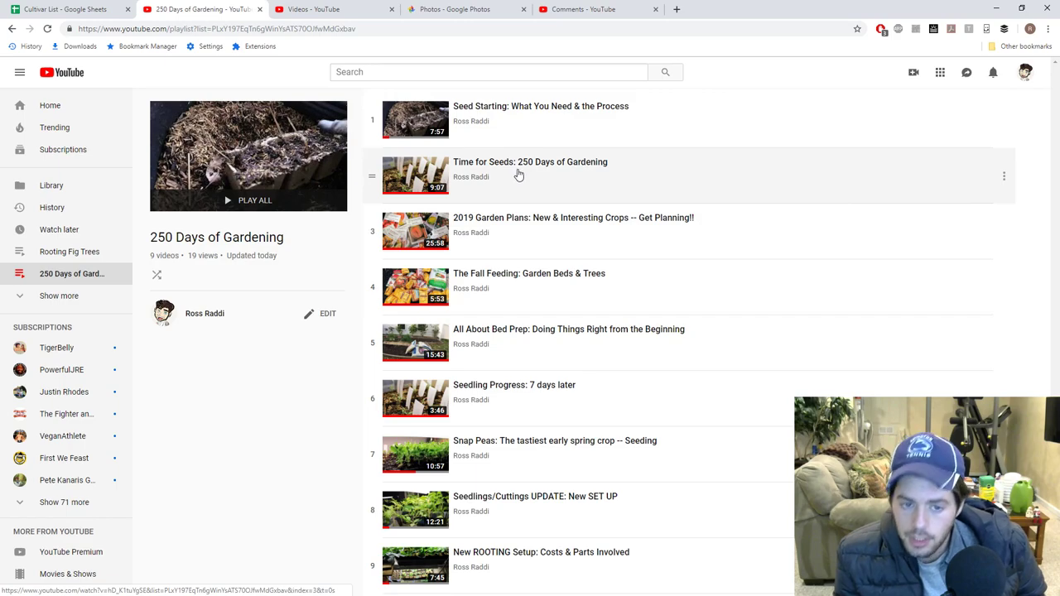
{"action": "mouse_move", "coordinate": [529, 219]}
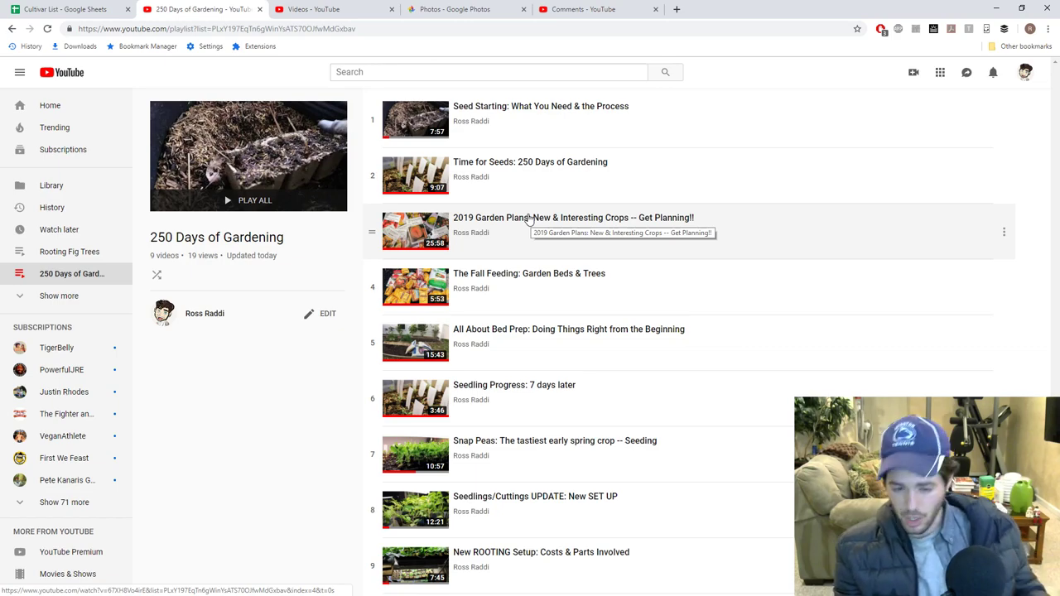
{"action": "mouse_move", "coordinate": [437, 188]}
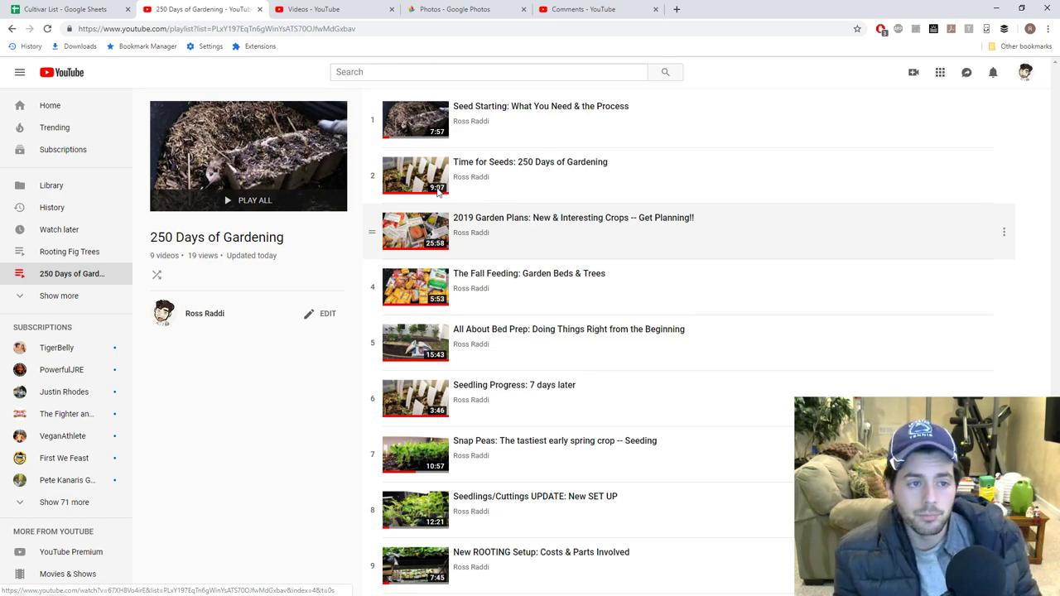
Switch to the Cultivar List sheet showing the square-foot garden bed grid.
{"action": "left_click", "coordinate": [66, 9]}
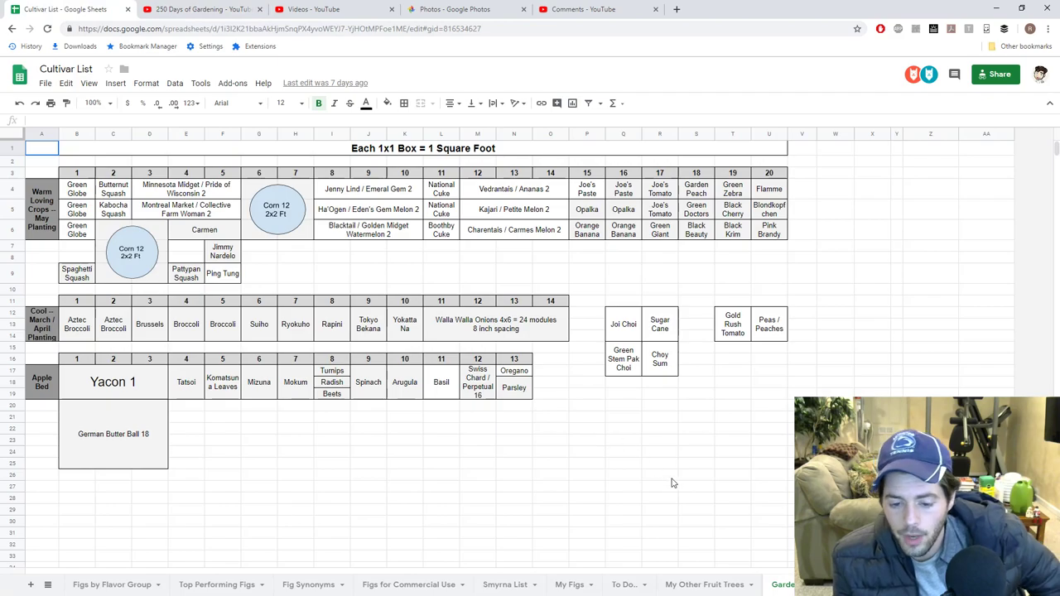
{"action": "mouse_move", "coordinate": [529, 467]}
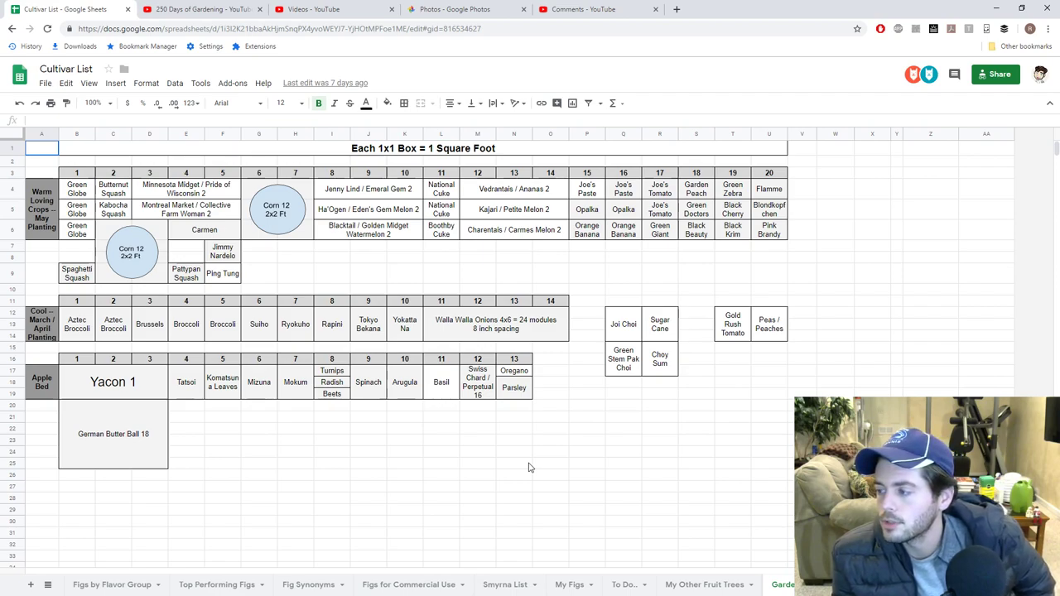
{"action": "mouse_move", "coordinate": [489, 441]}
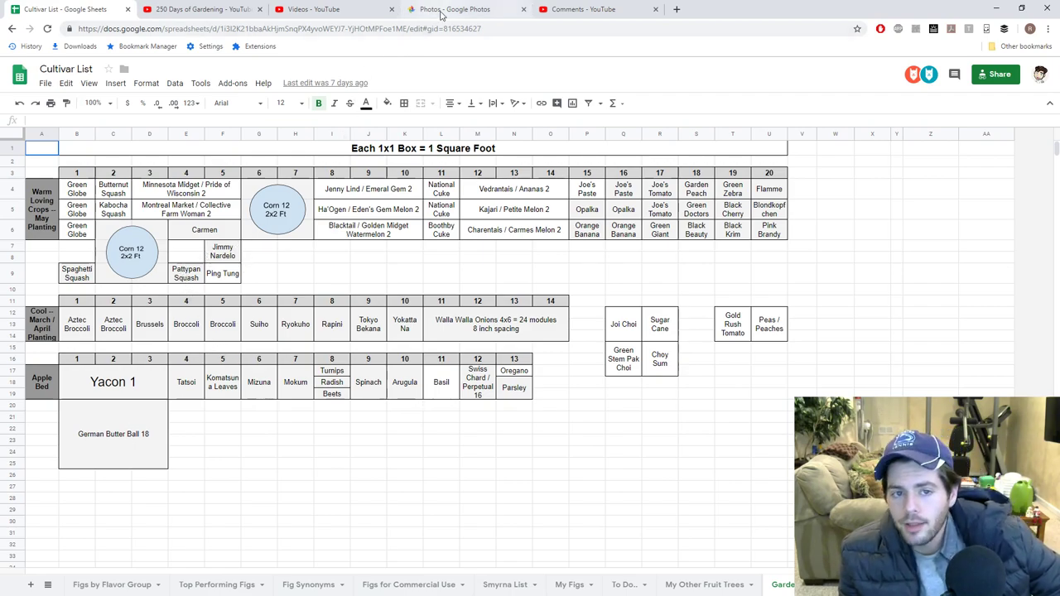
Return to Google Photos and open the mulched bed photo beside the house.
{"action": "left_click", "coordinate": [463, 9]}
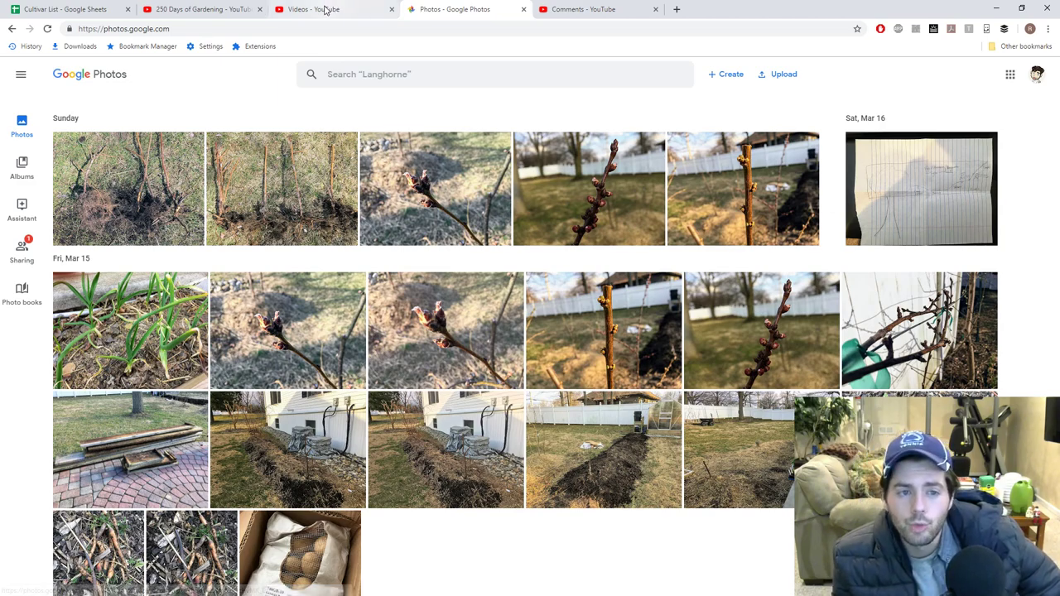
{"action": "mouse_move", "coordinate": [315, 9]}
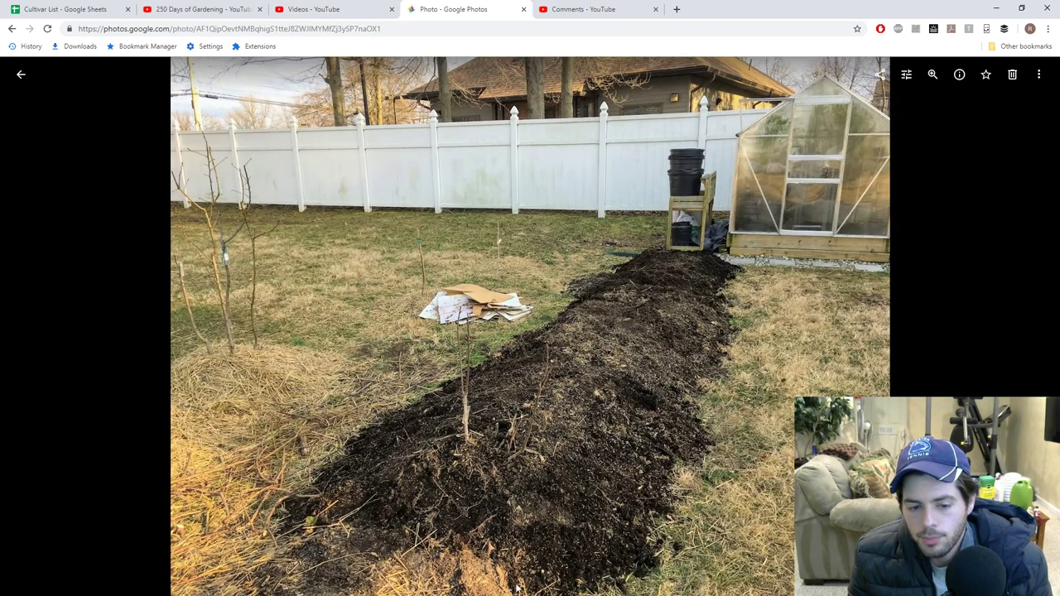
{"action": "mouse_move", "coordinate": [588, 517]}
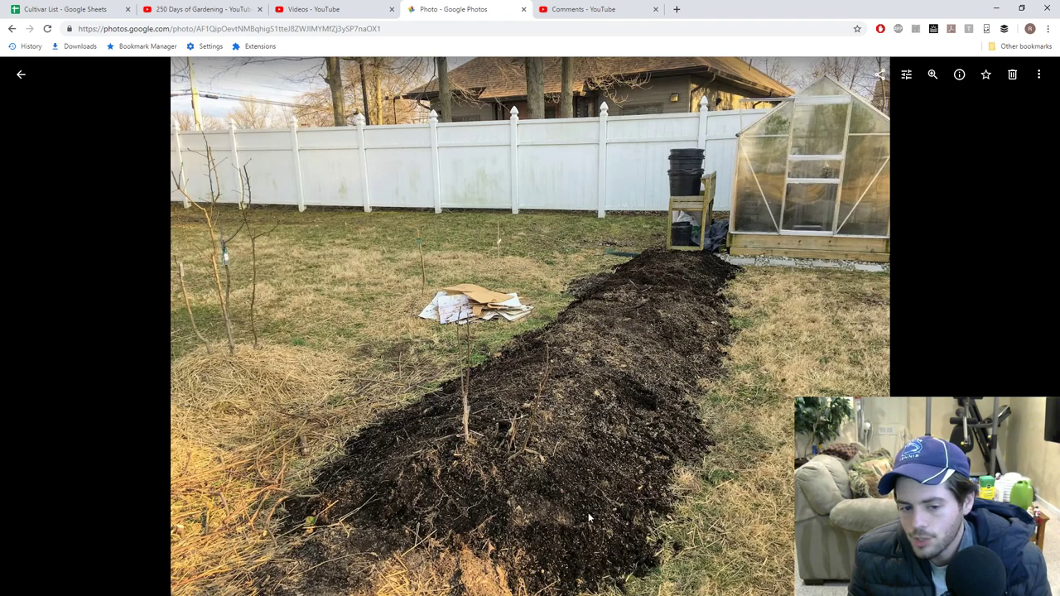
{"action": "mouse_move", "coordinate": [124, 164]}
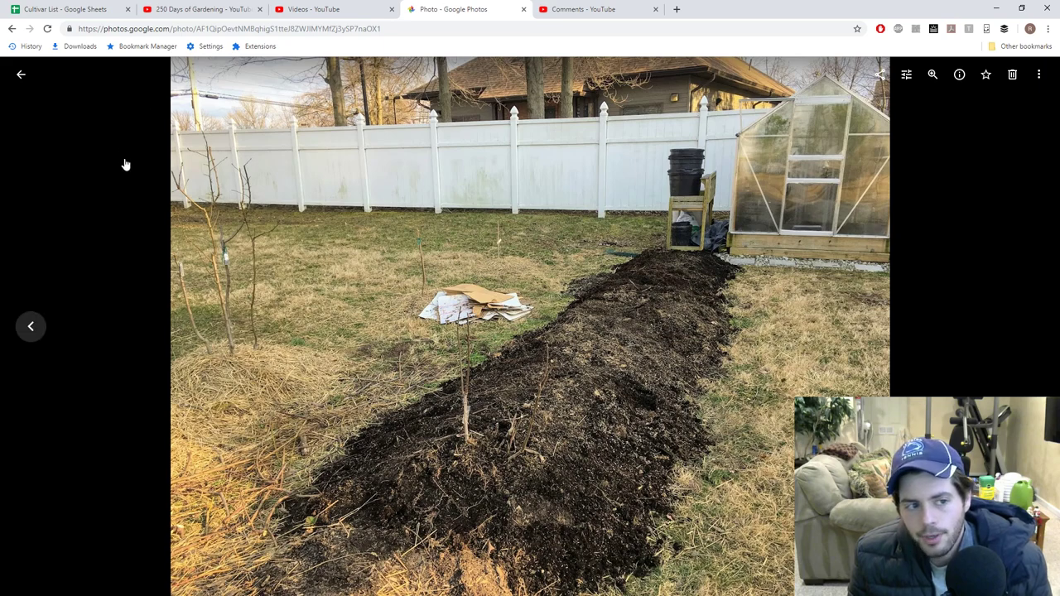
{"action": "mouse_move", "coordinate": [625, 267]}
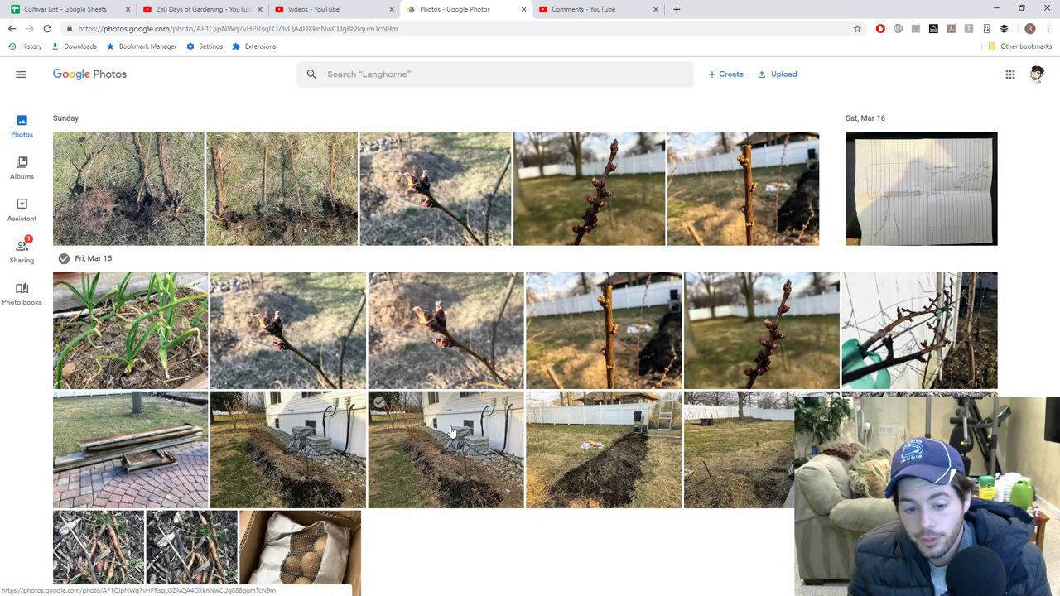
{"action": "left_click", "coordinate": [446, 450]}
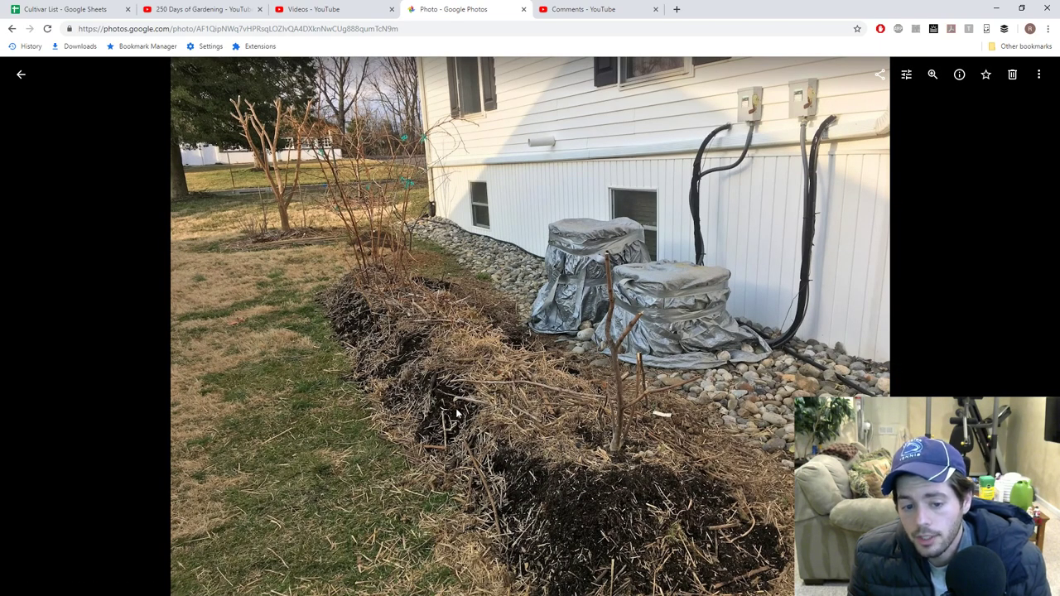
{"action": "mouse_move", "coordinate": [497, 471]}
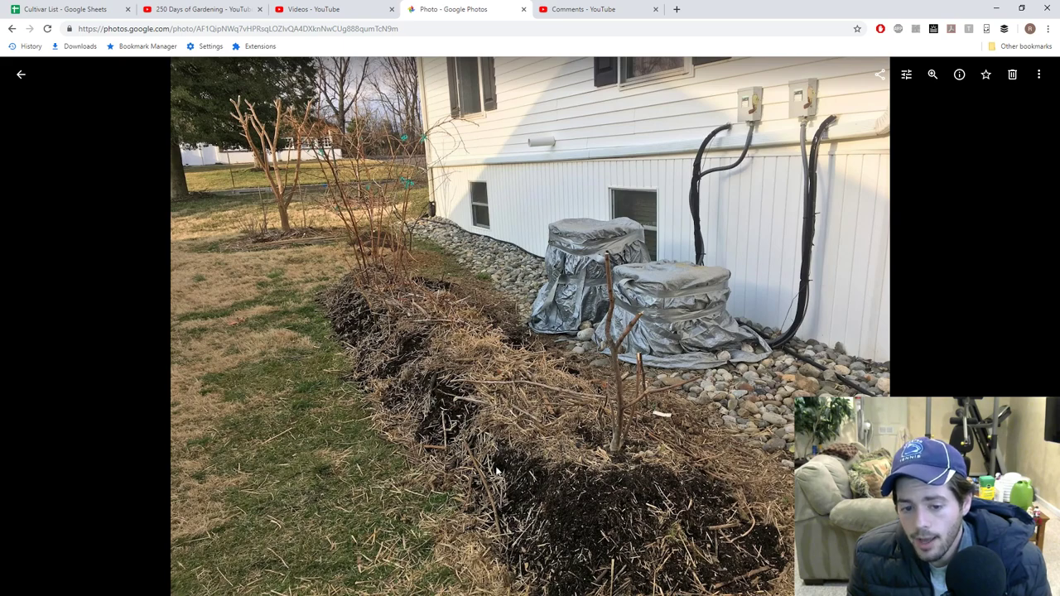
{"action": "mouse_move", "coordinate": [668, 439]}
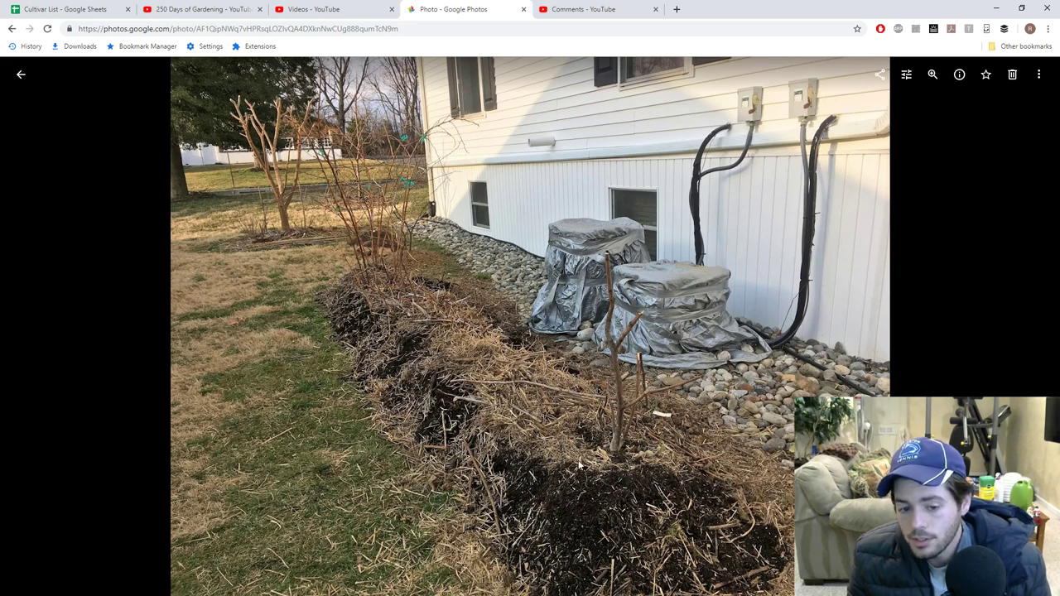
{"action": "mouse_move", "coordinate": [360, 275]}
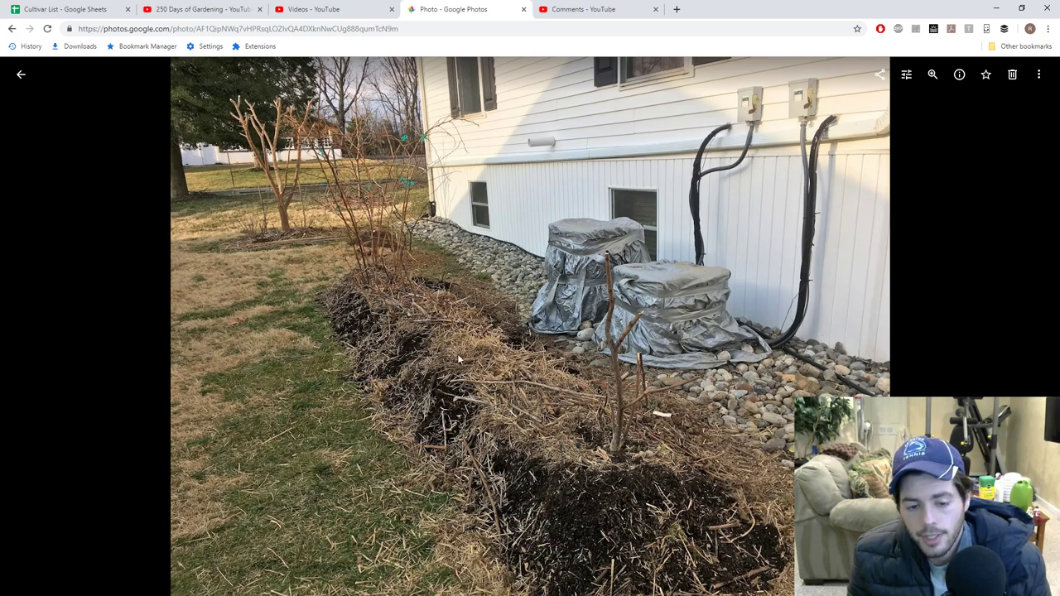
{"action": "mouse_move", "coordinate": [671, 454]}
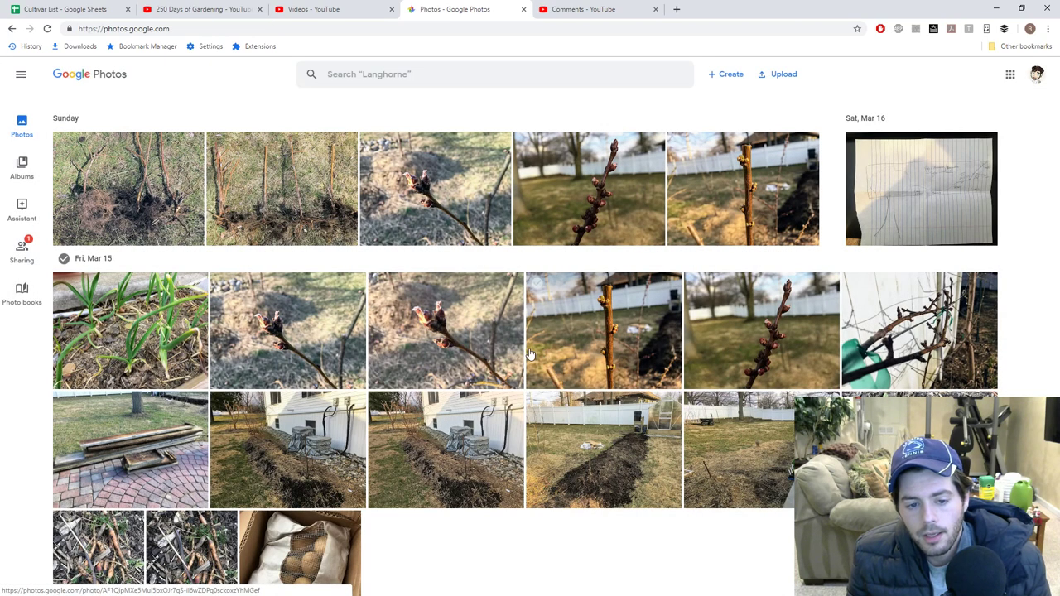
Open the photo of the long compost-covered bed near the greenhouse.
{"action": "left_click", "coordinate": [602, 450]}
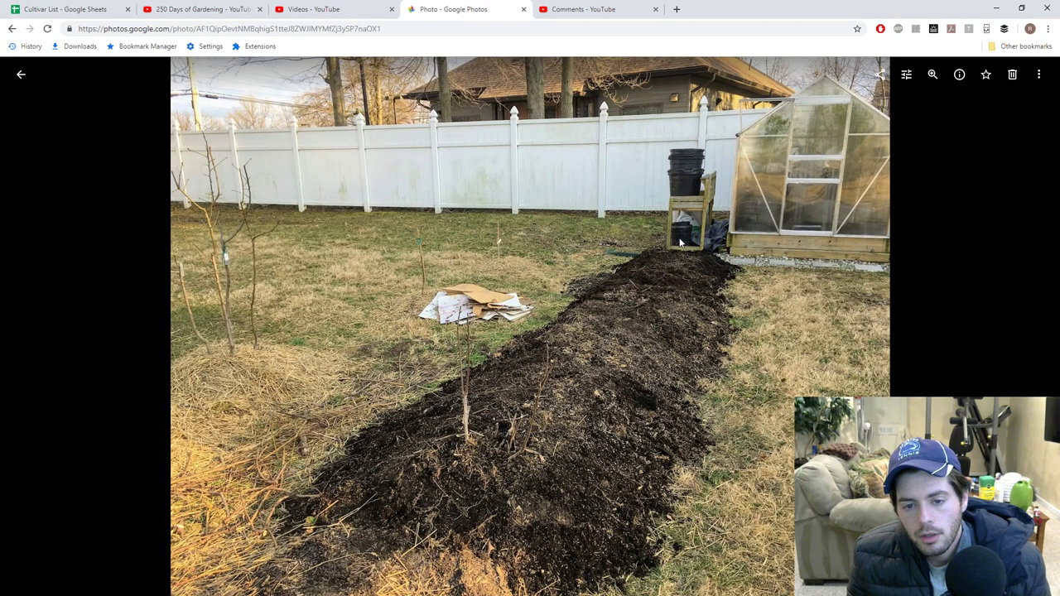
{"action": "mouse_move", "coordinate": [645, 271]}
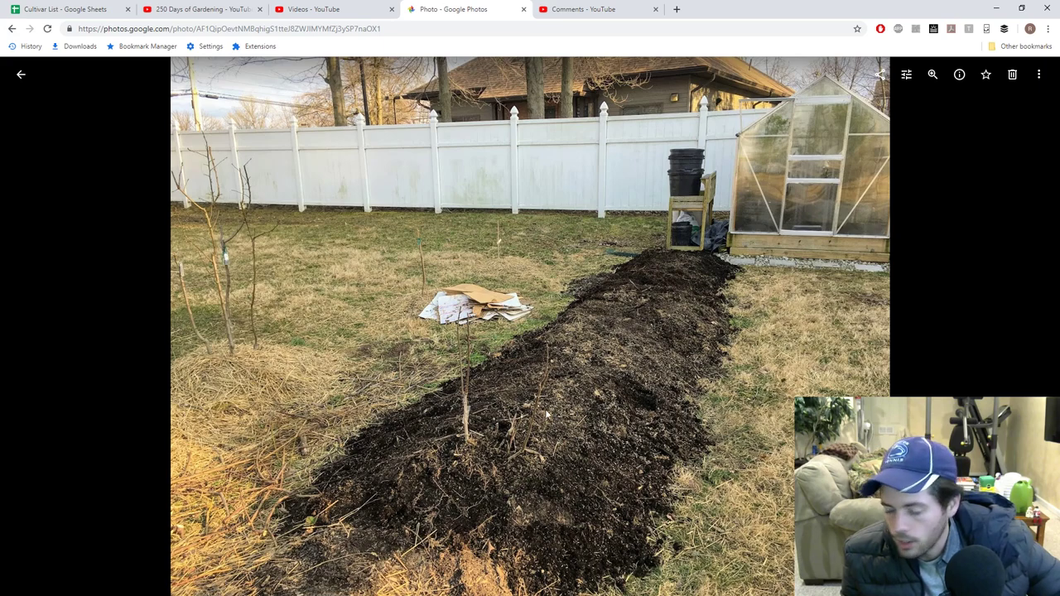
{"action": "mouse_move", "coordinate": [608, 265]}
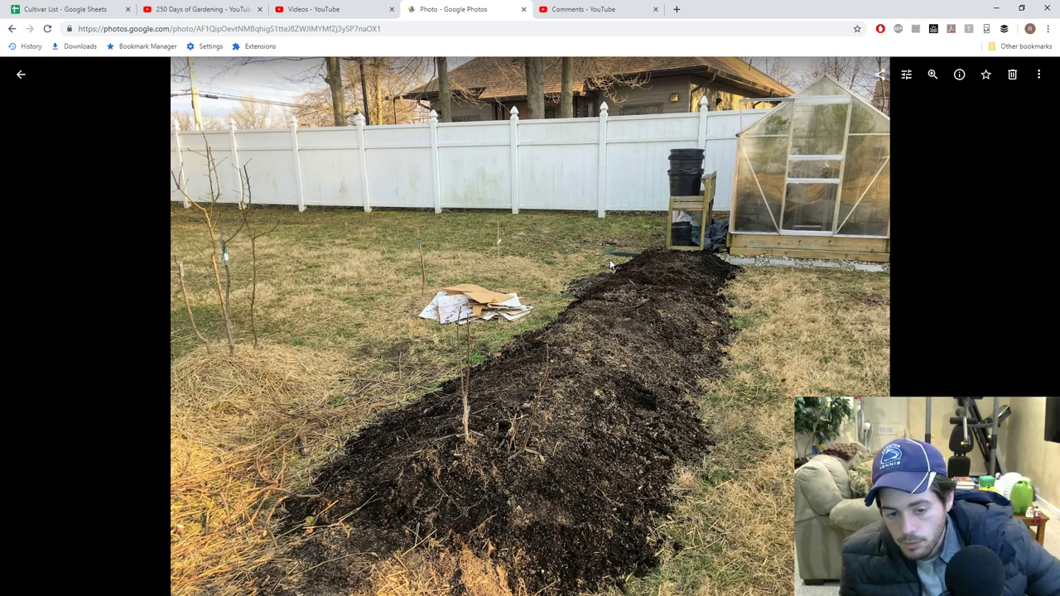
{"action": "mouse_move", "coordinate": [721, 263]}
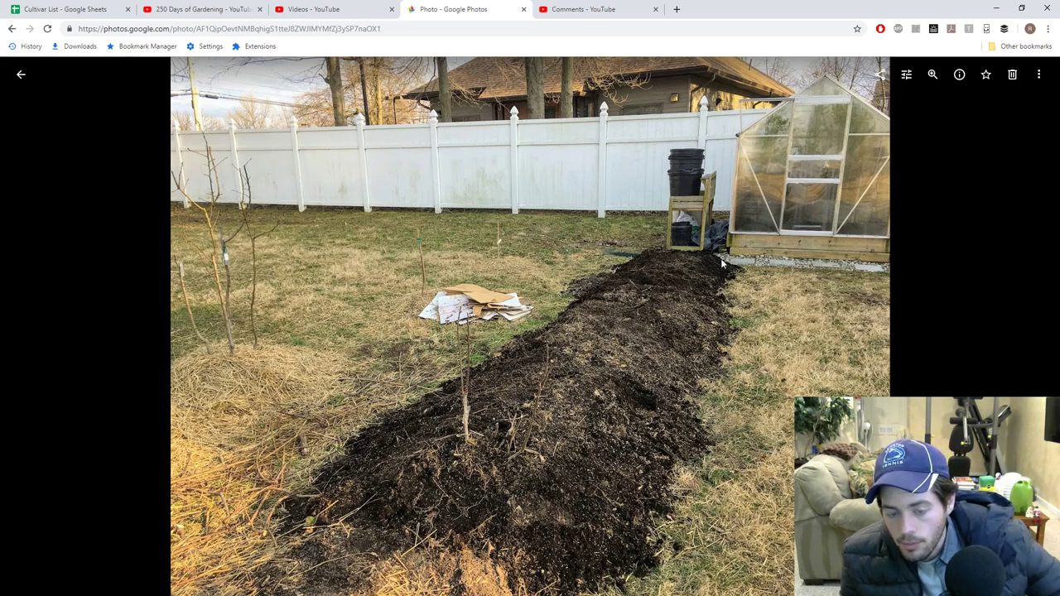
{"action": "mouse_move", "coordinate": [680, 409]}
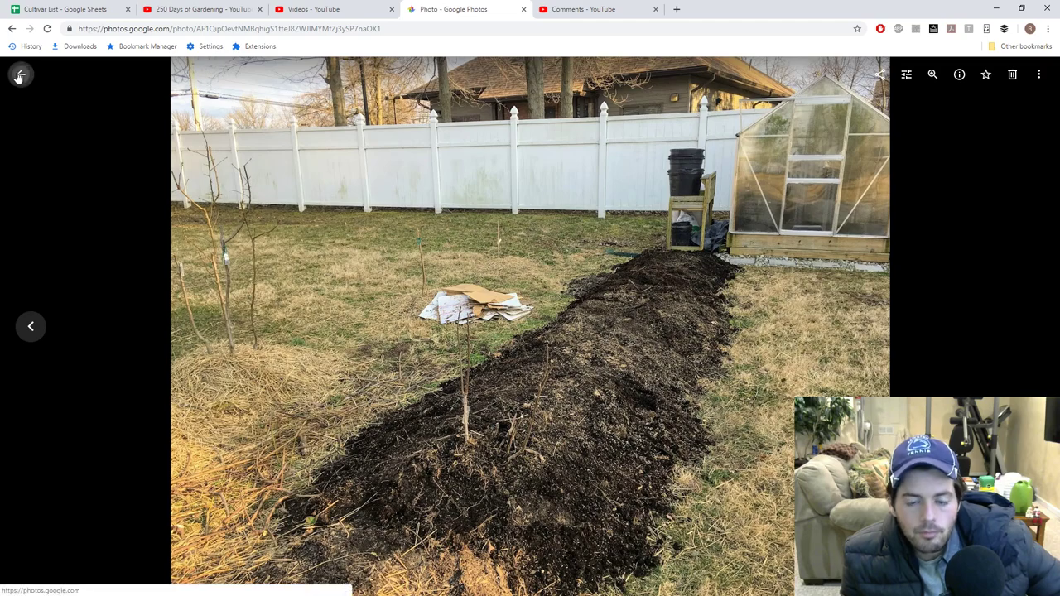
Exit the soil bed photo with the viewer's back arrow.
{"action": "left_click", "coordinate": [18, 75]}
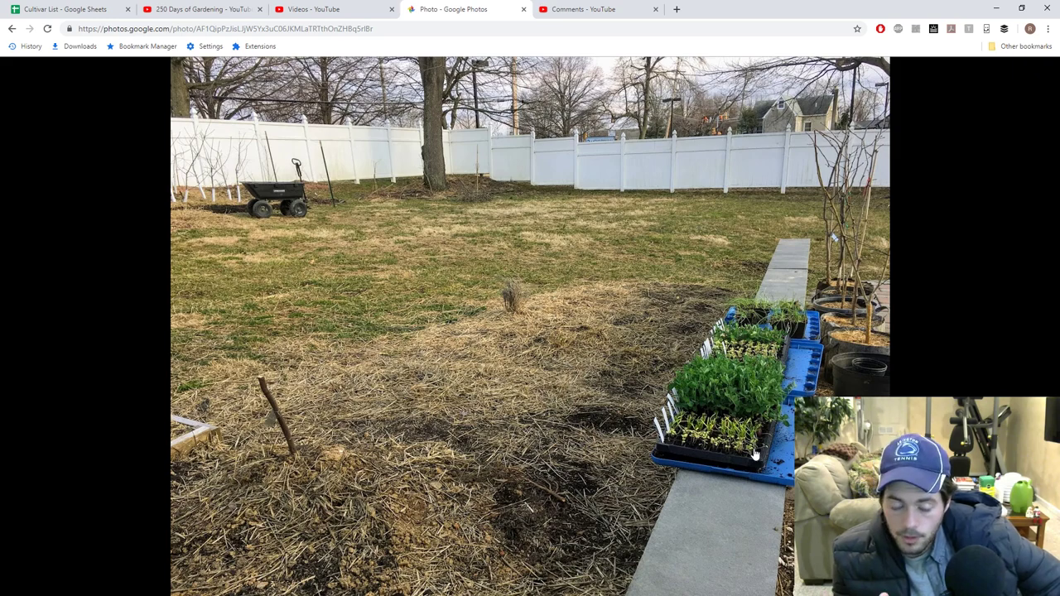
{"action": "mouse_move", "coordinate": [625, 431]}
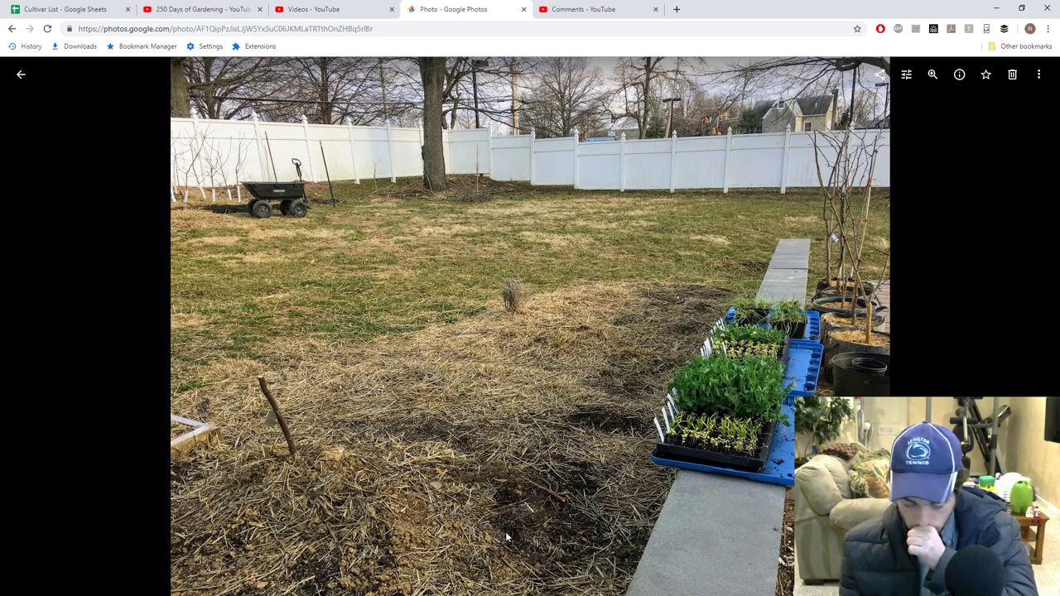
{"action": "mouse_move", "coordinate": [636, 304]}
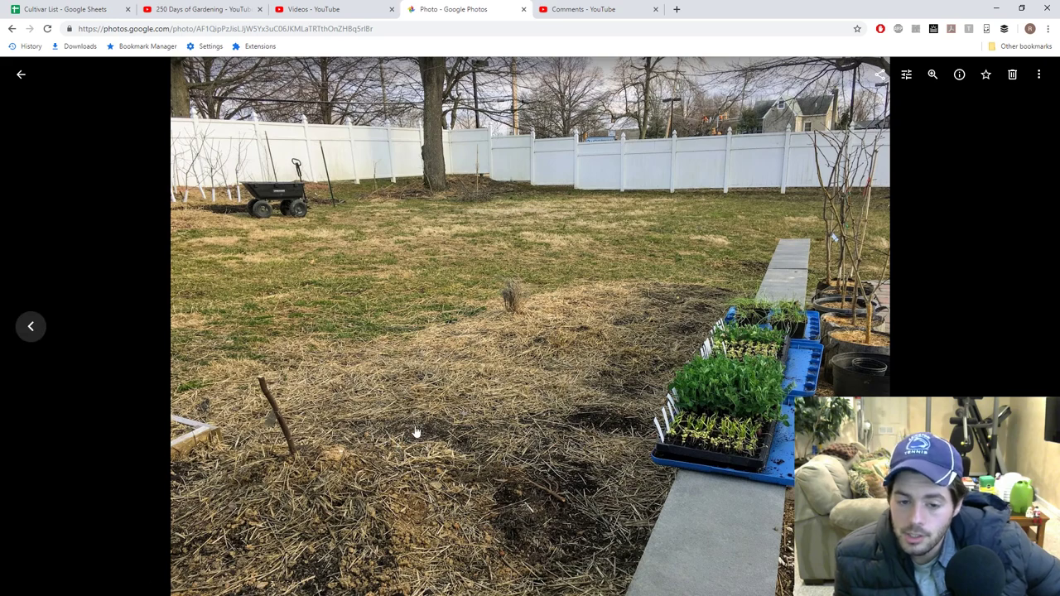
{"action": "mouse_move", "coordinate": [307, 486]}
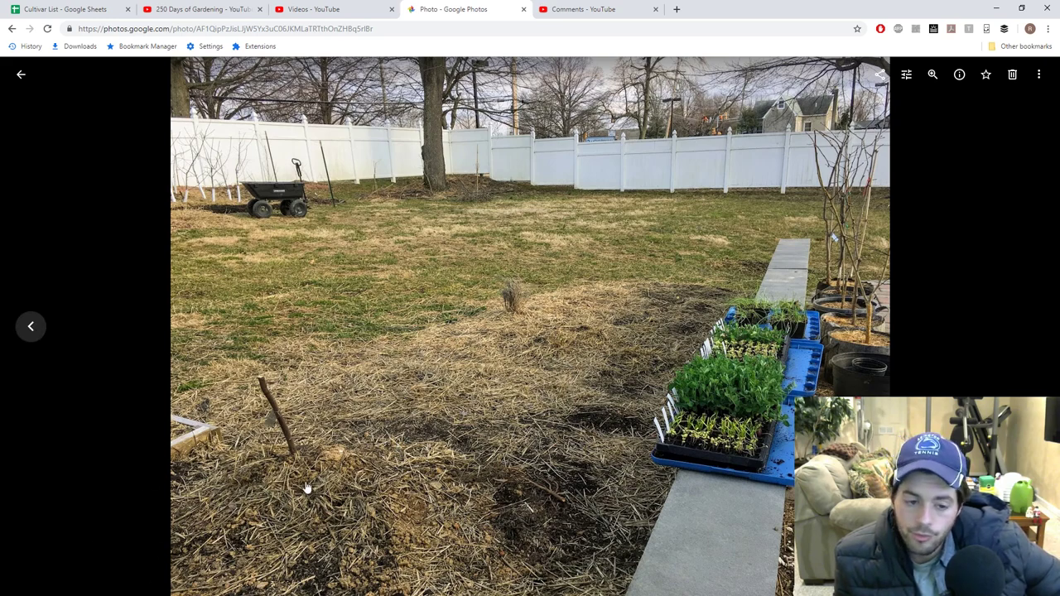
{"action": "mouse_move", "coordinate": [57, 105]}
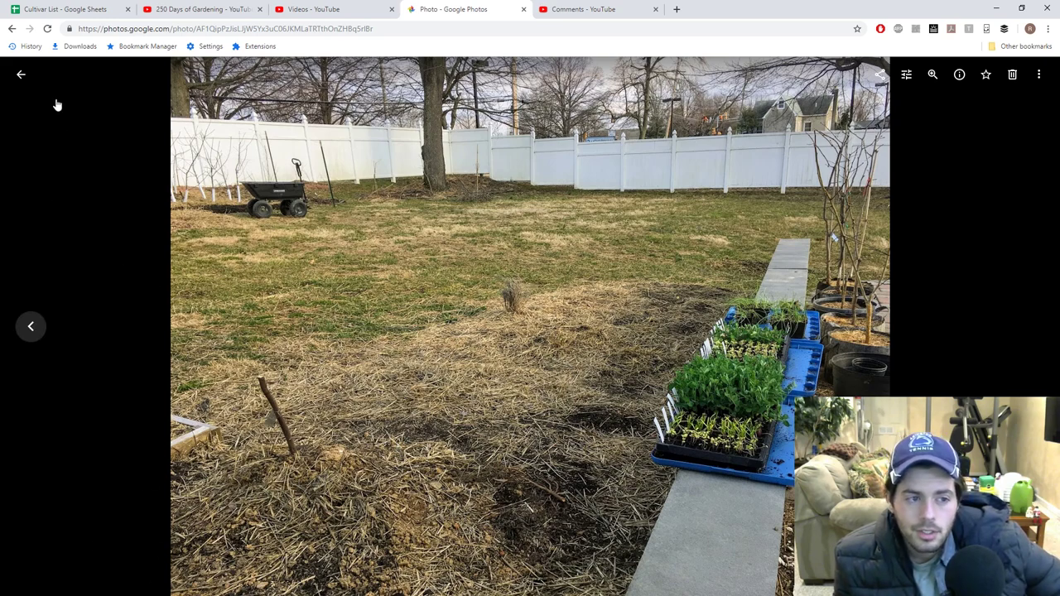
Return to the Photos grid, browse March thumbnails, then switch to YouTube comments.
{"action": "left_click", "coordinate": [19, 74]}
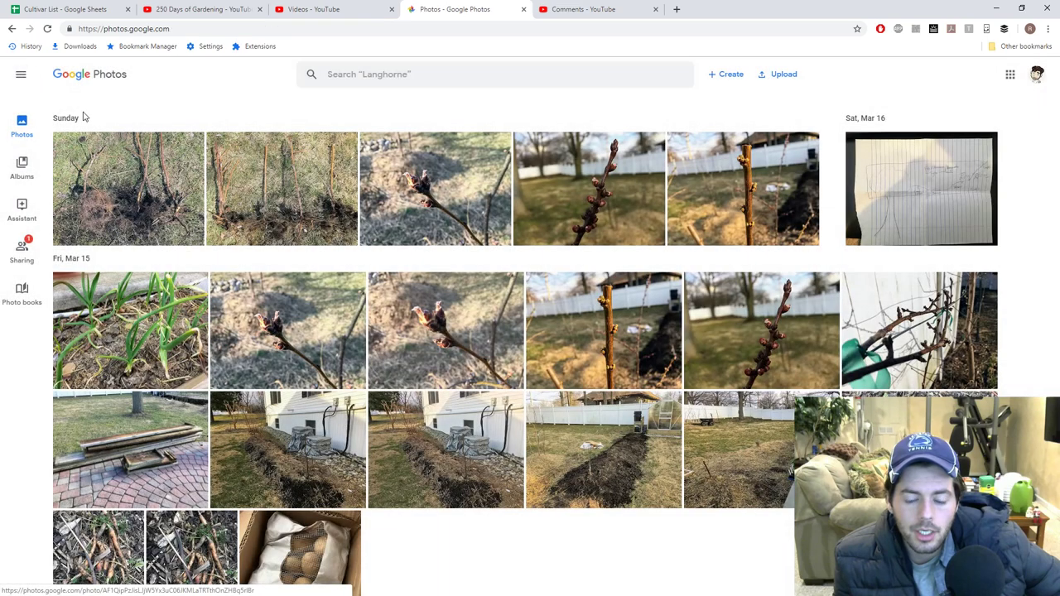
{"action": "left_click", "coordinate": [64, 257]}
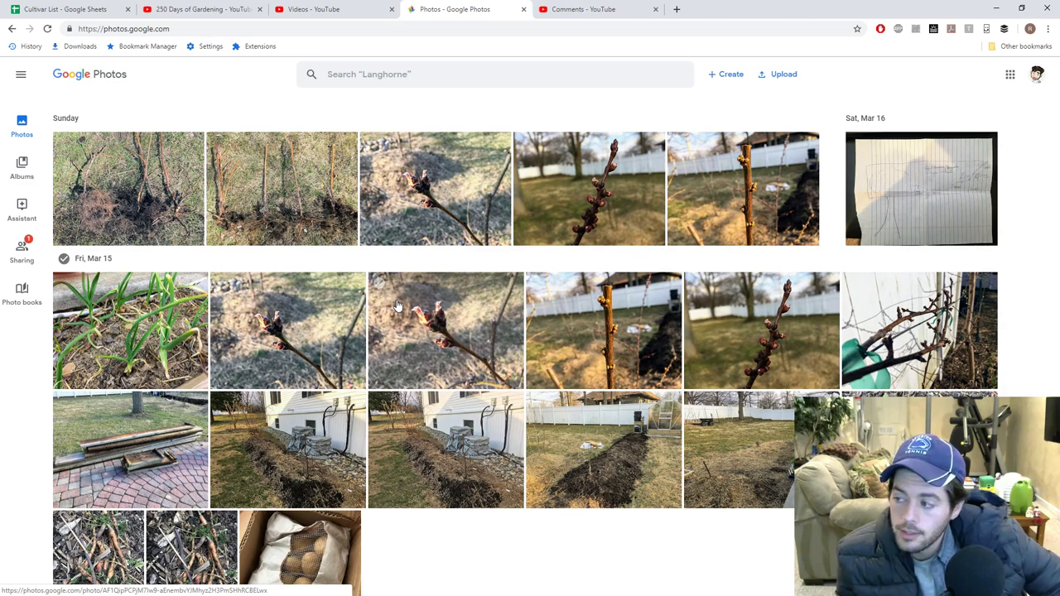
{"action": "mouse_move", "coordinate": [327, 304]}
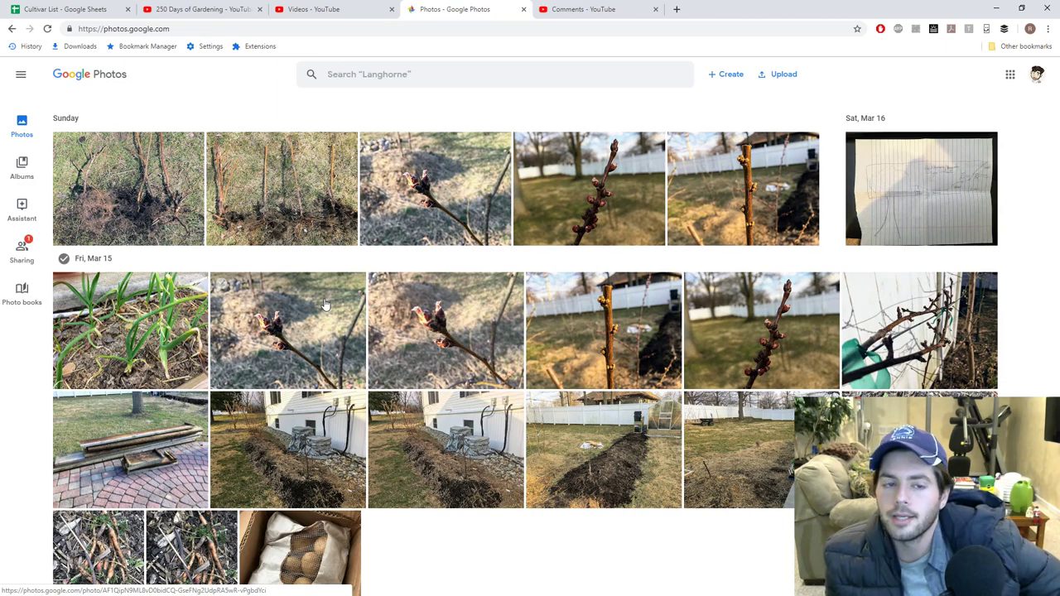
{"action": "mouse_move", "coordinate": [359, 342]}
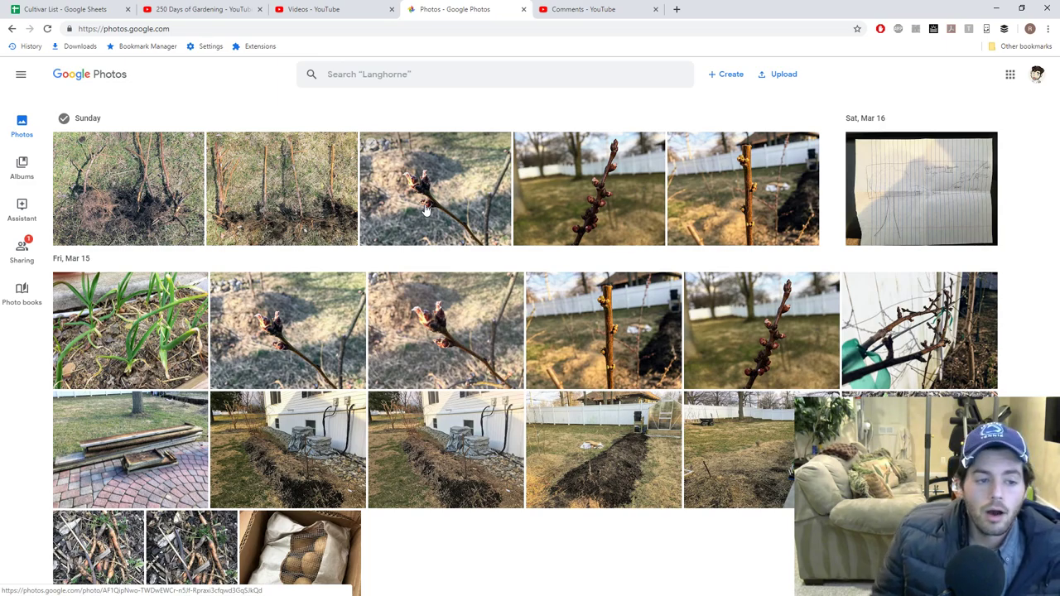
{"action": "mouse_move", "coordinate": [596, 9]}
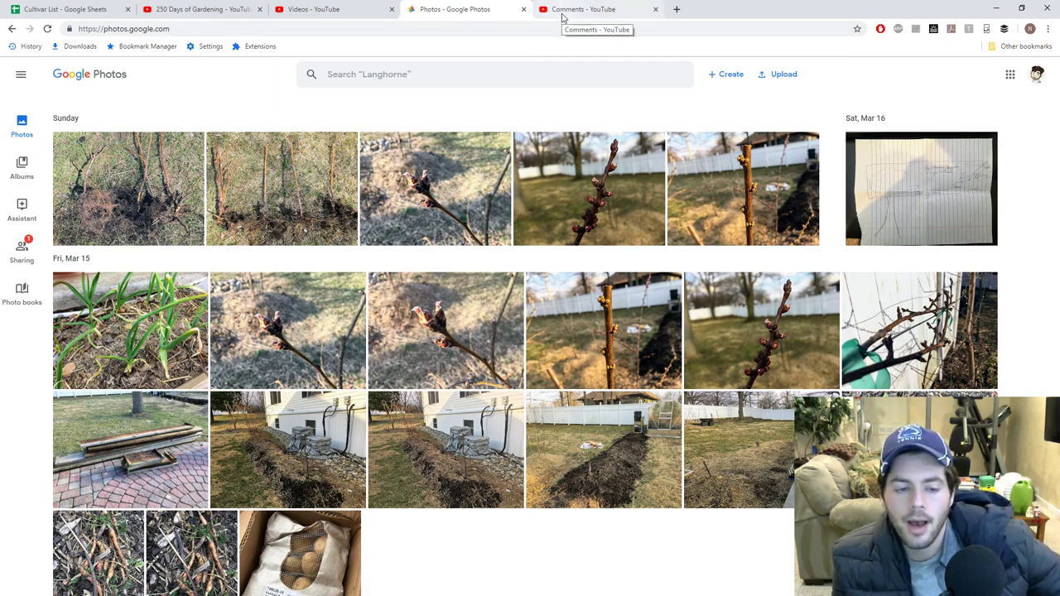
{"action": "left_click", "coordinate": [596, 9]}
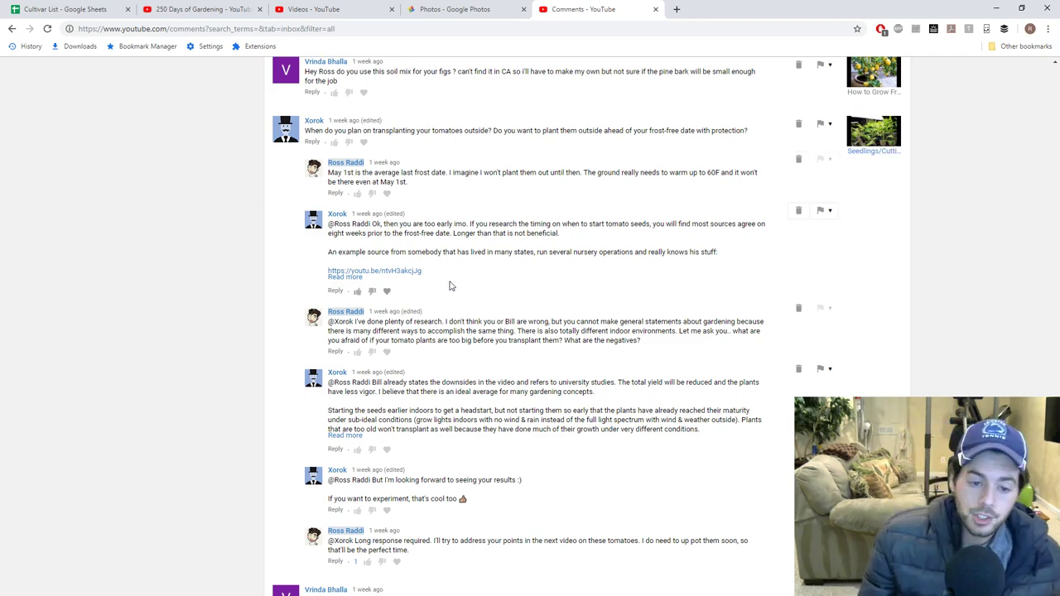
{"action": "mouse_move", "coordinate": [471, 281]}
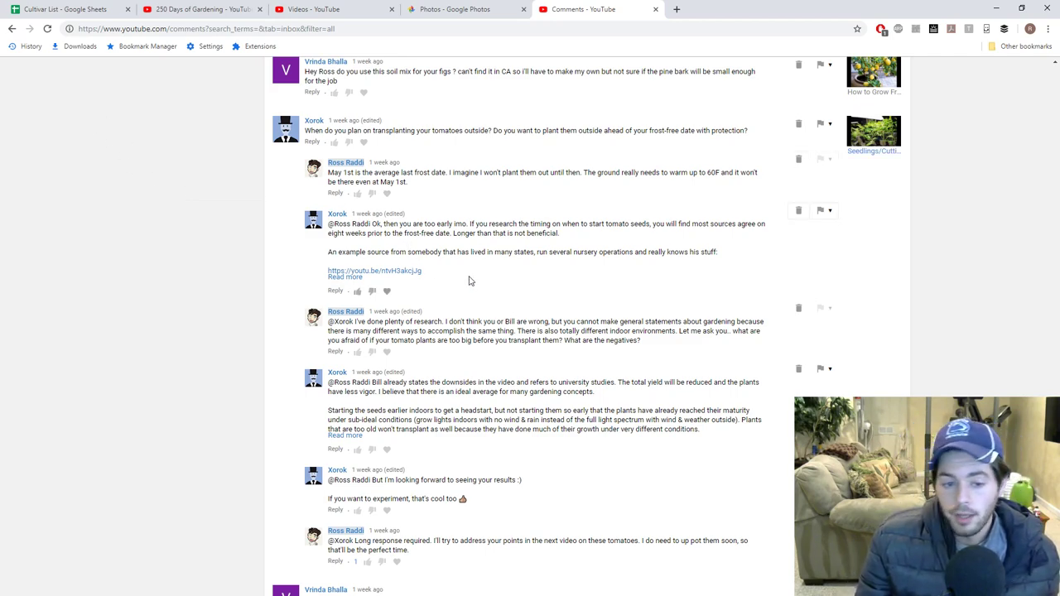
{"action": "mouse_move", "coordinate": [374, 271]}
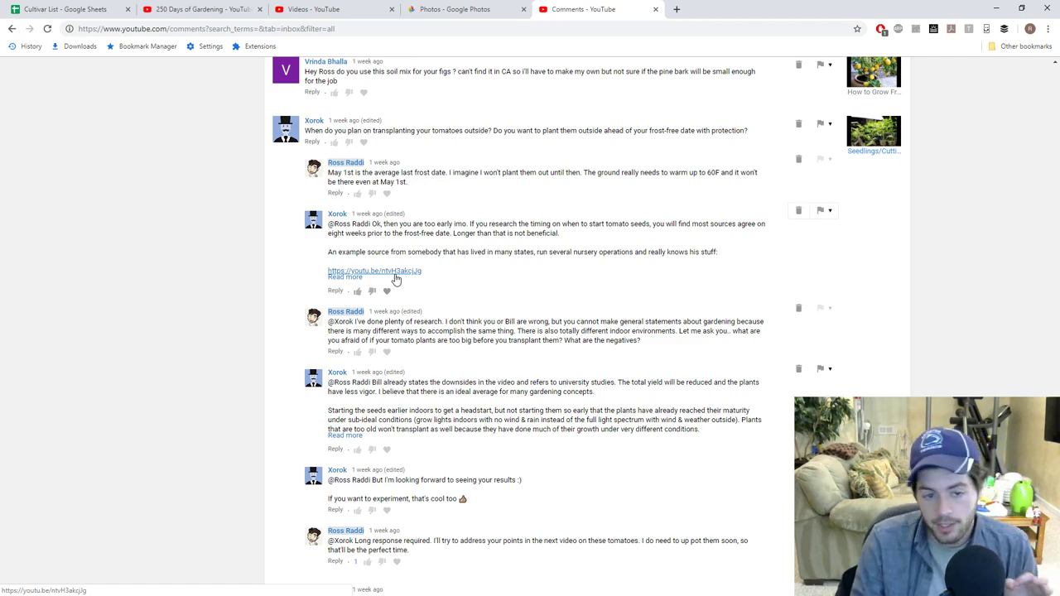
{"action": "mouse_move", "coordinate": [406, 274]}
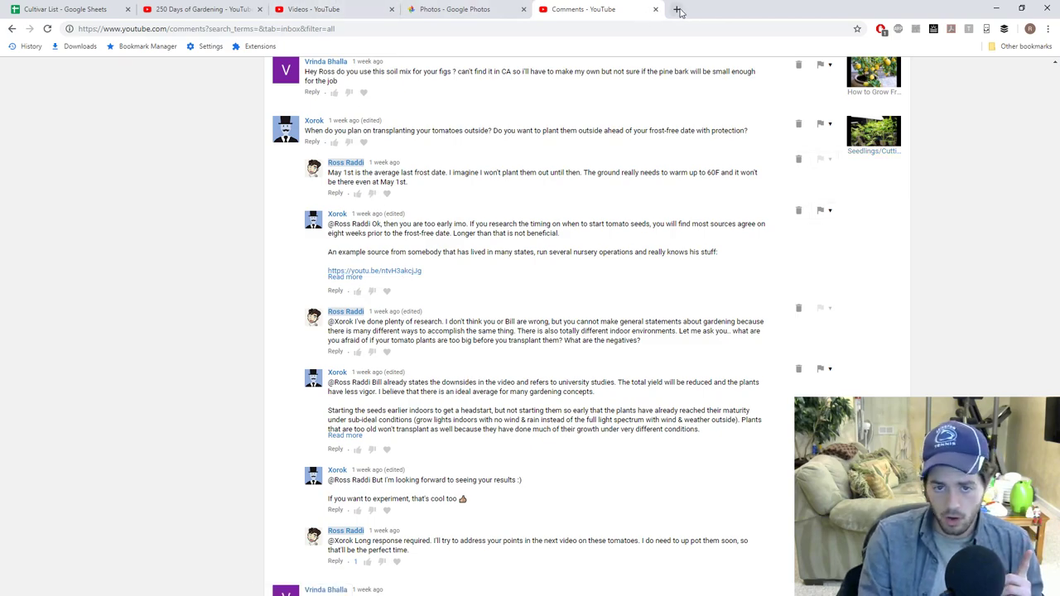
Load the FigBid auction site in a fresh browser tab.
{"action": "left_click", "coordinate": [678, 9]}
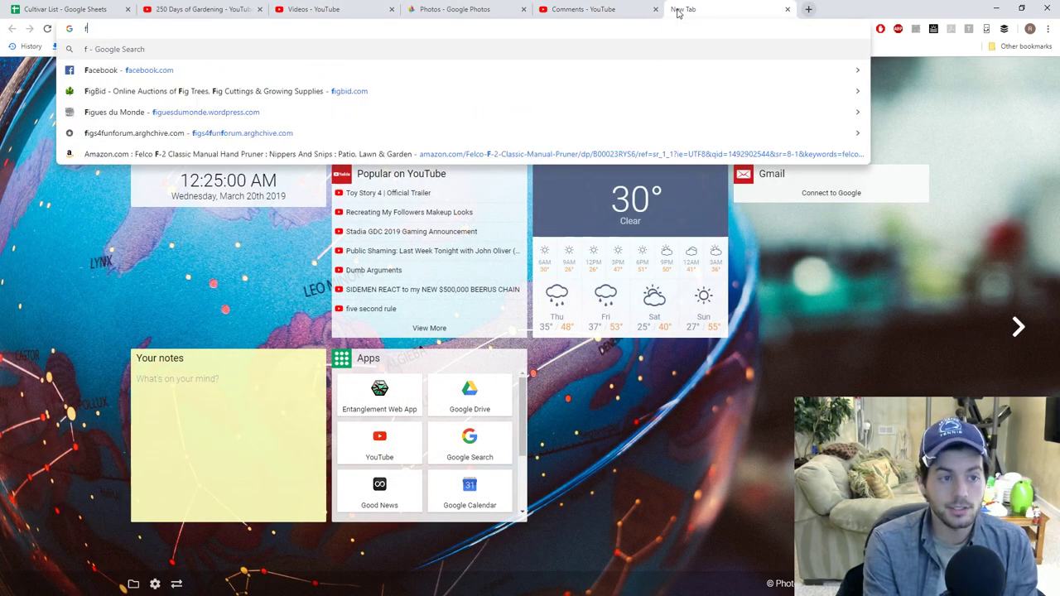
{"action": "left_click", "coordinate": [249, 91]}
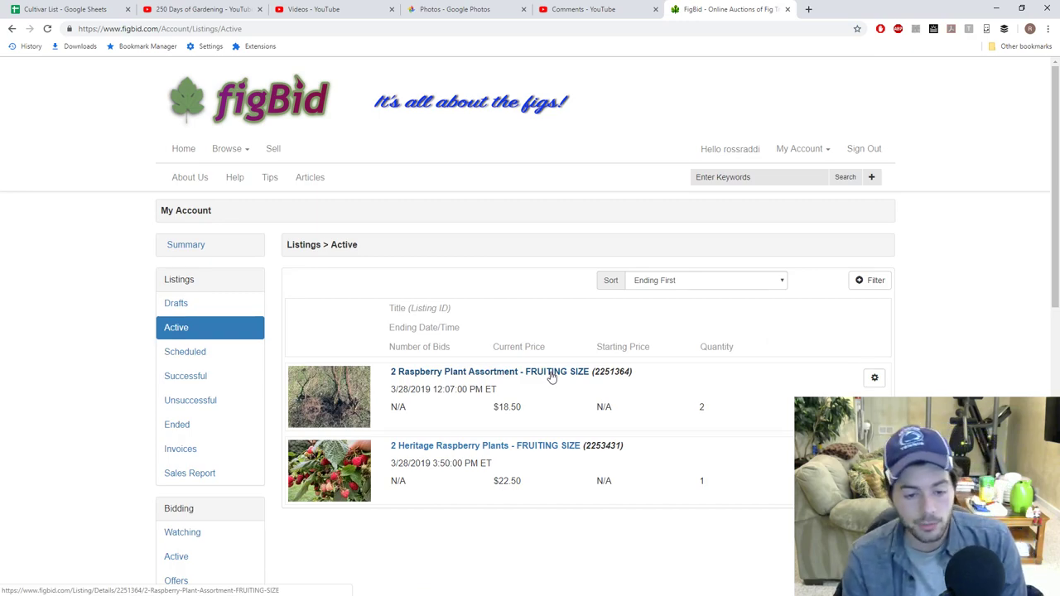
{"action": "mouse_move", "coordinate": [528, 375]}
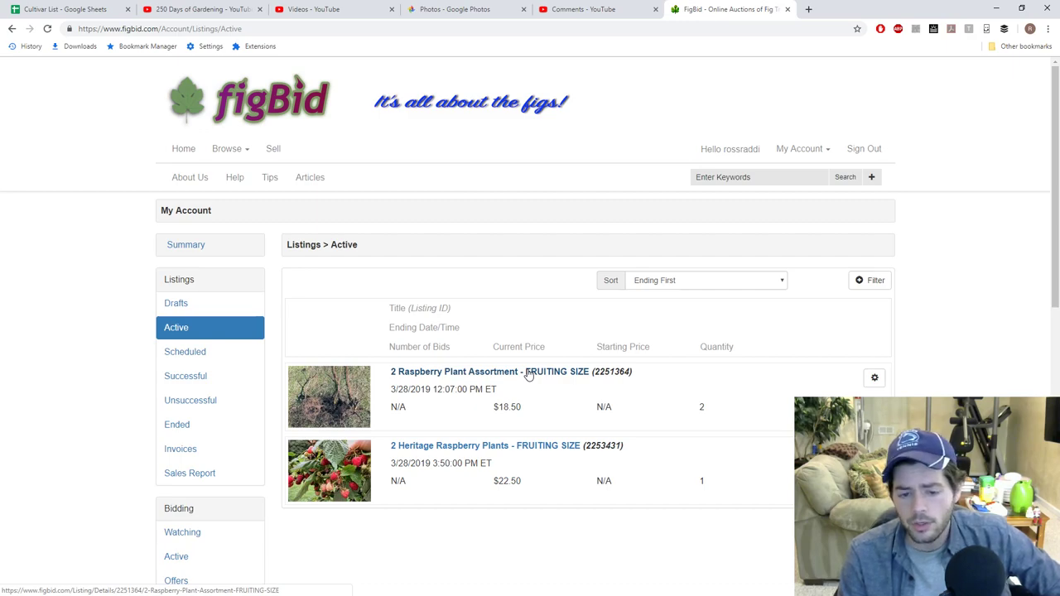
{"action": "mouse_move", "coordinate": [504, 450]}
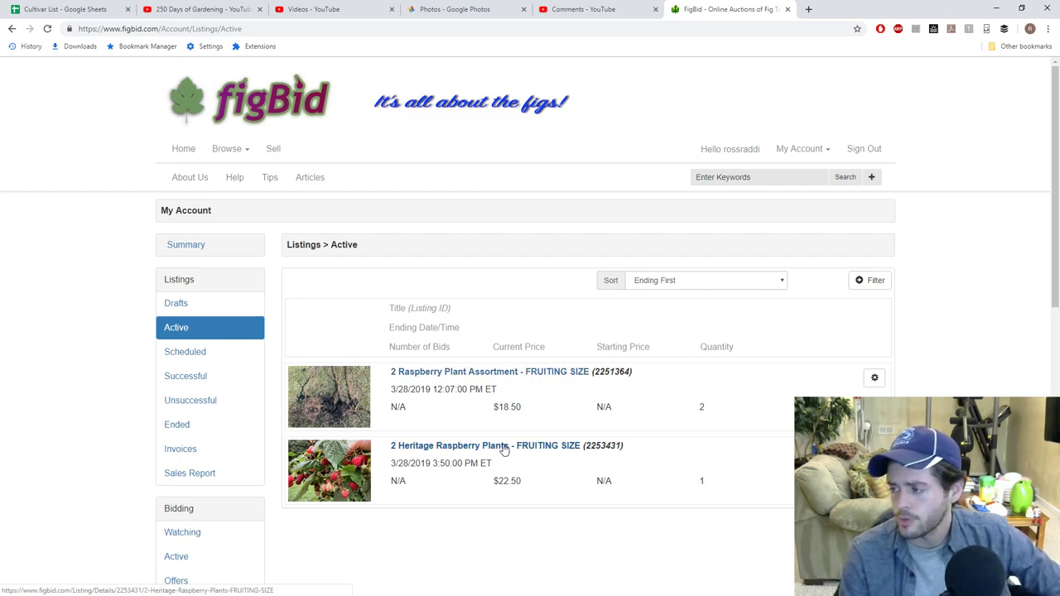